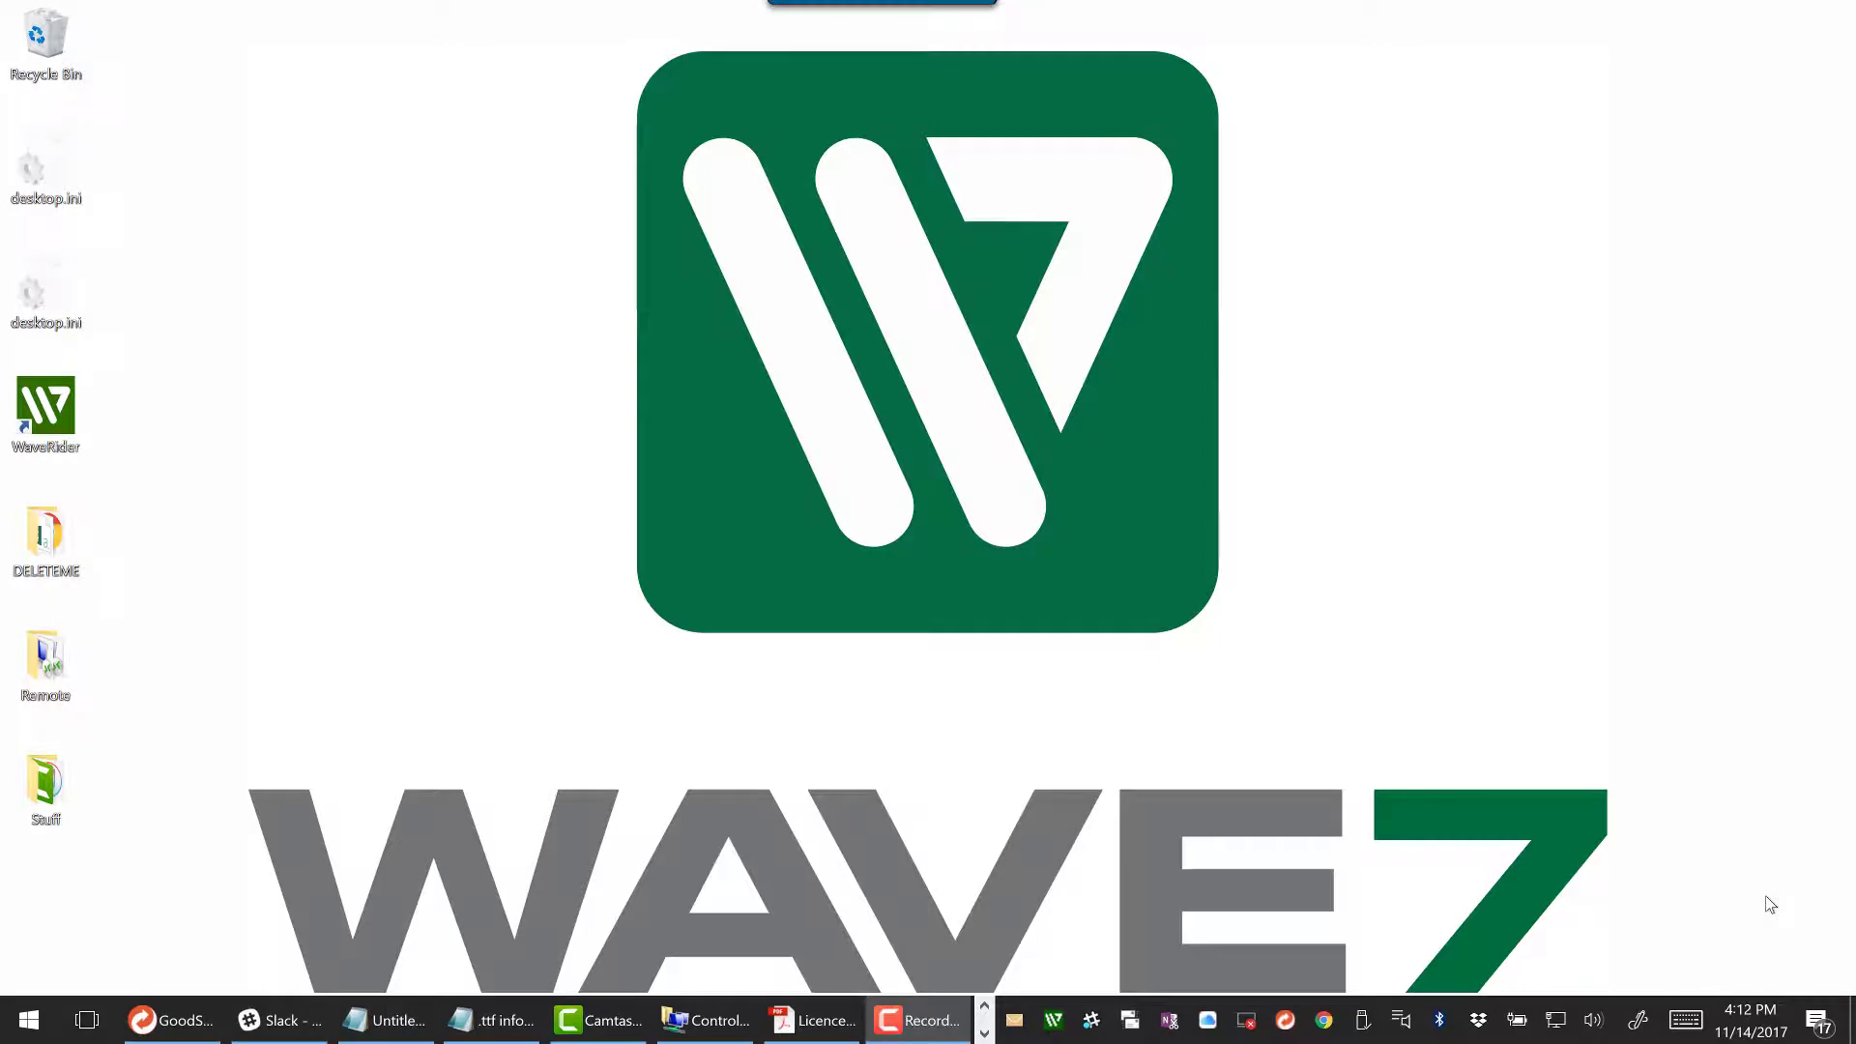
pyautogui.moveTo(1168, 470)
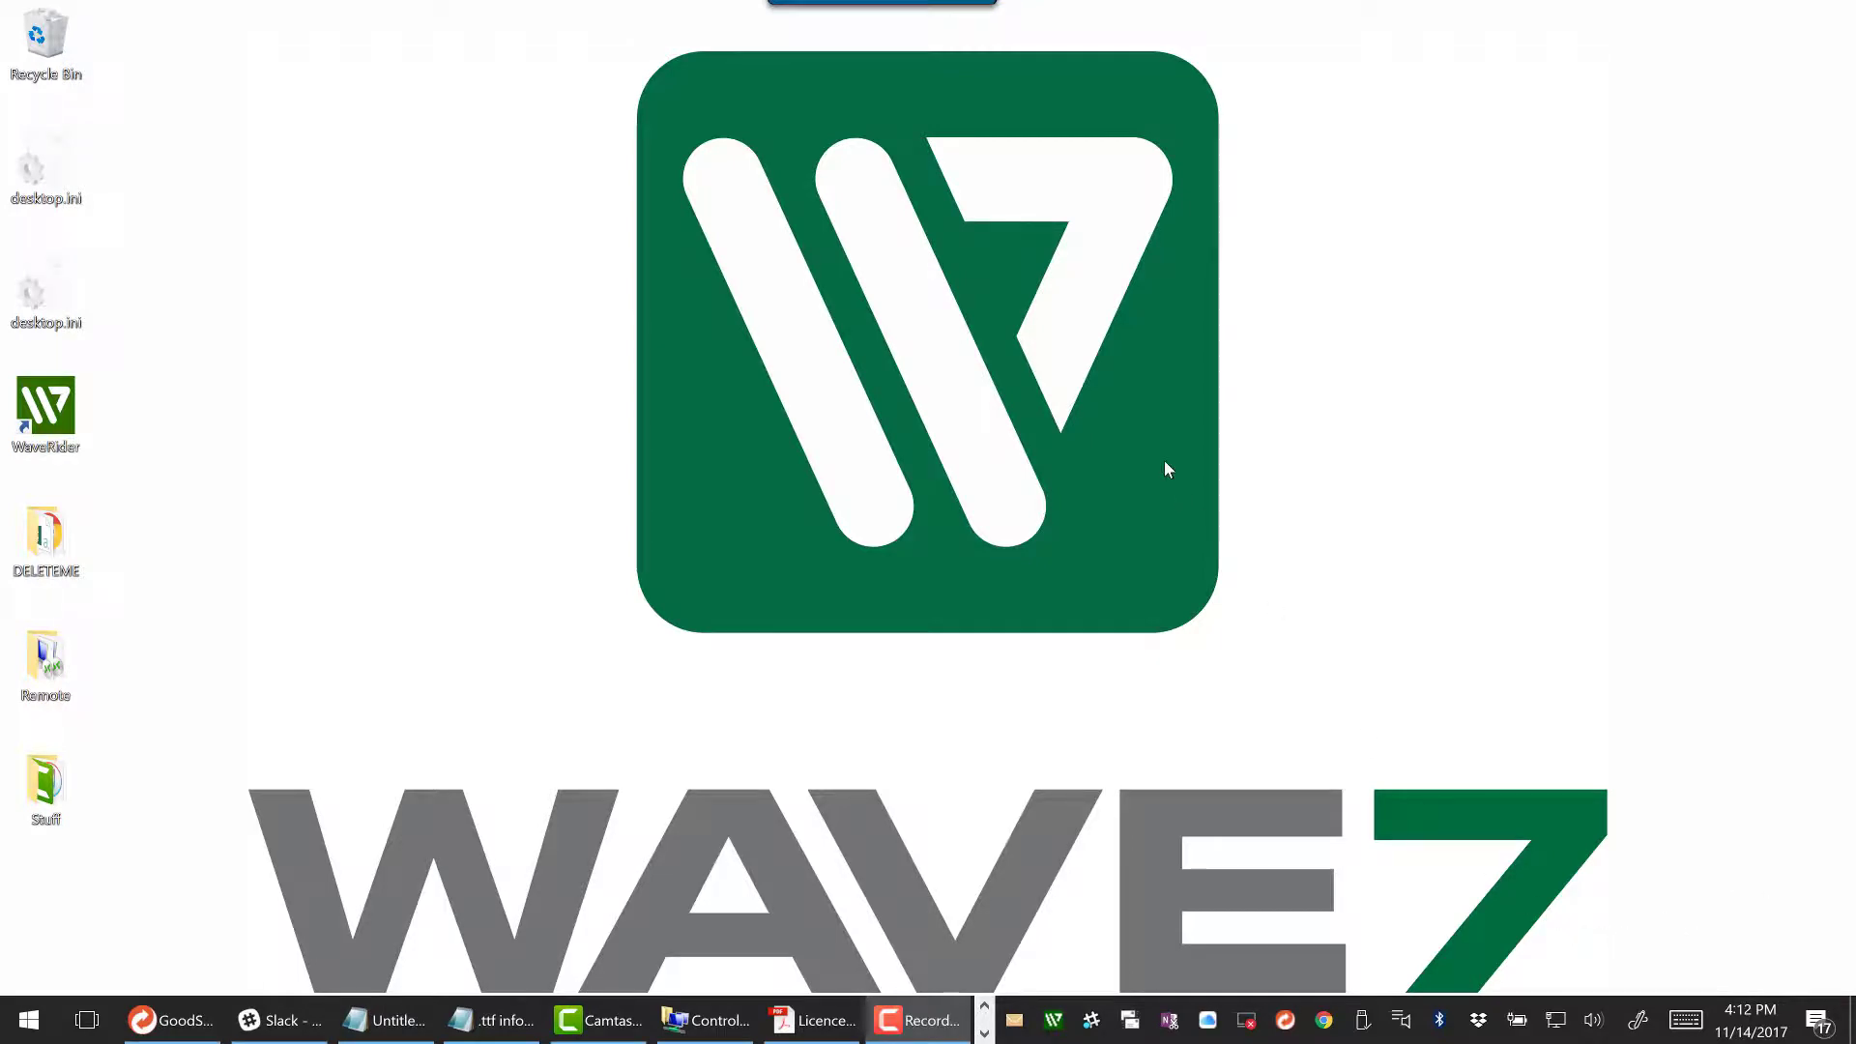
pyautogui.moveTo(1142, 480)
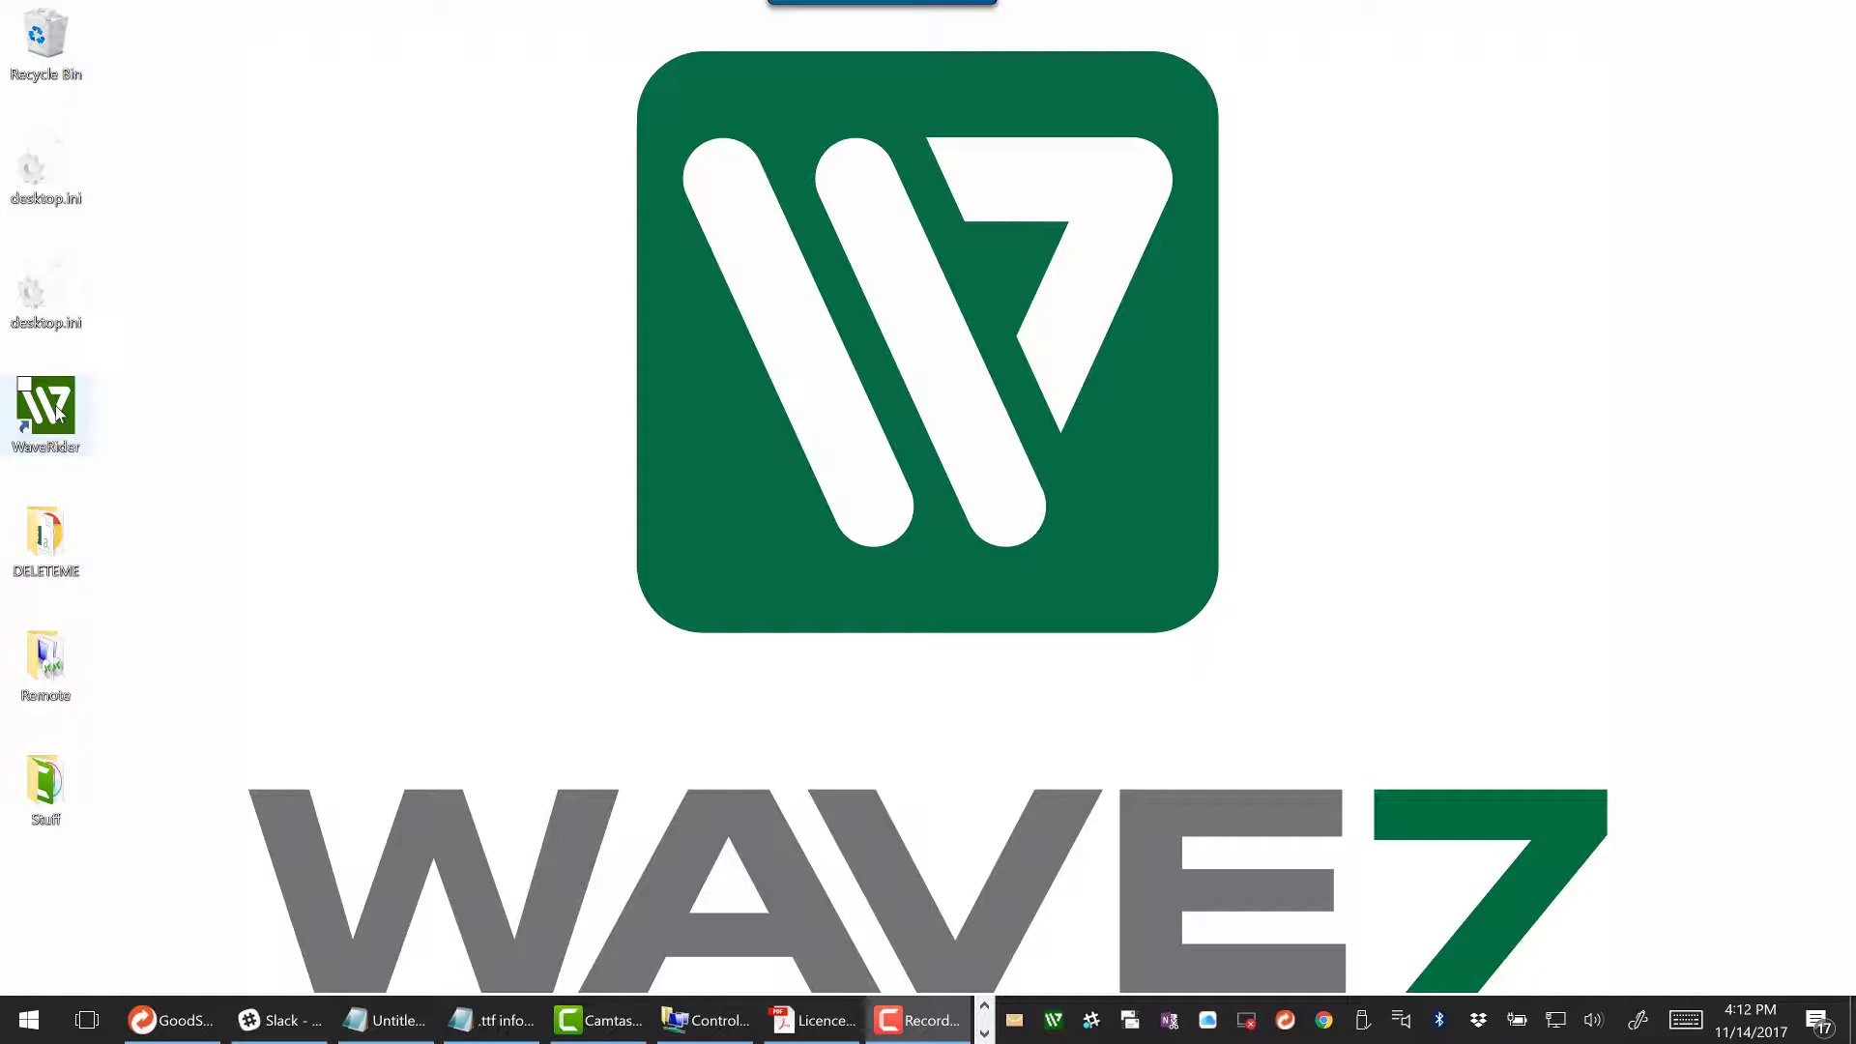
# Launch WaveRider and add a second virtual network adapter named VPN2.
pyautogui.doubleClick(45, 404)
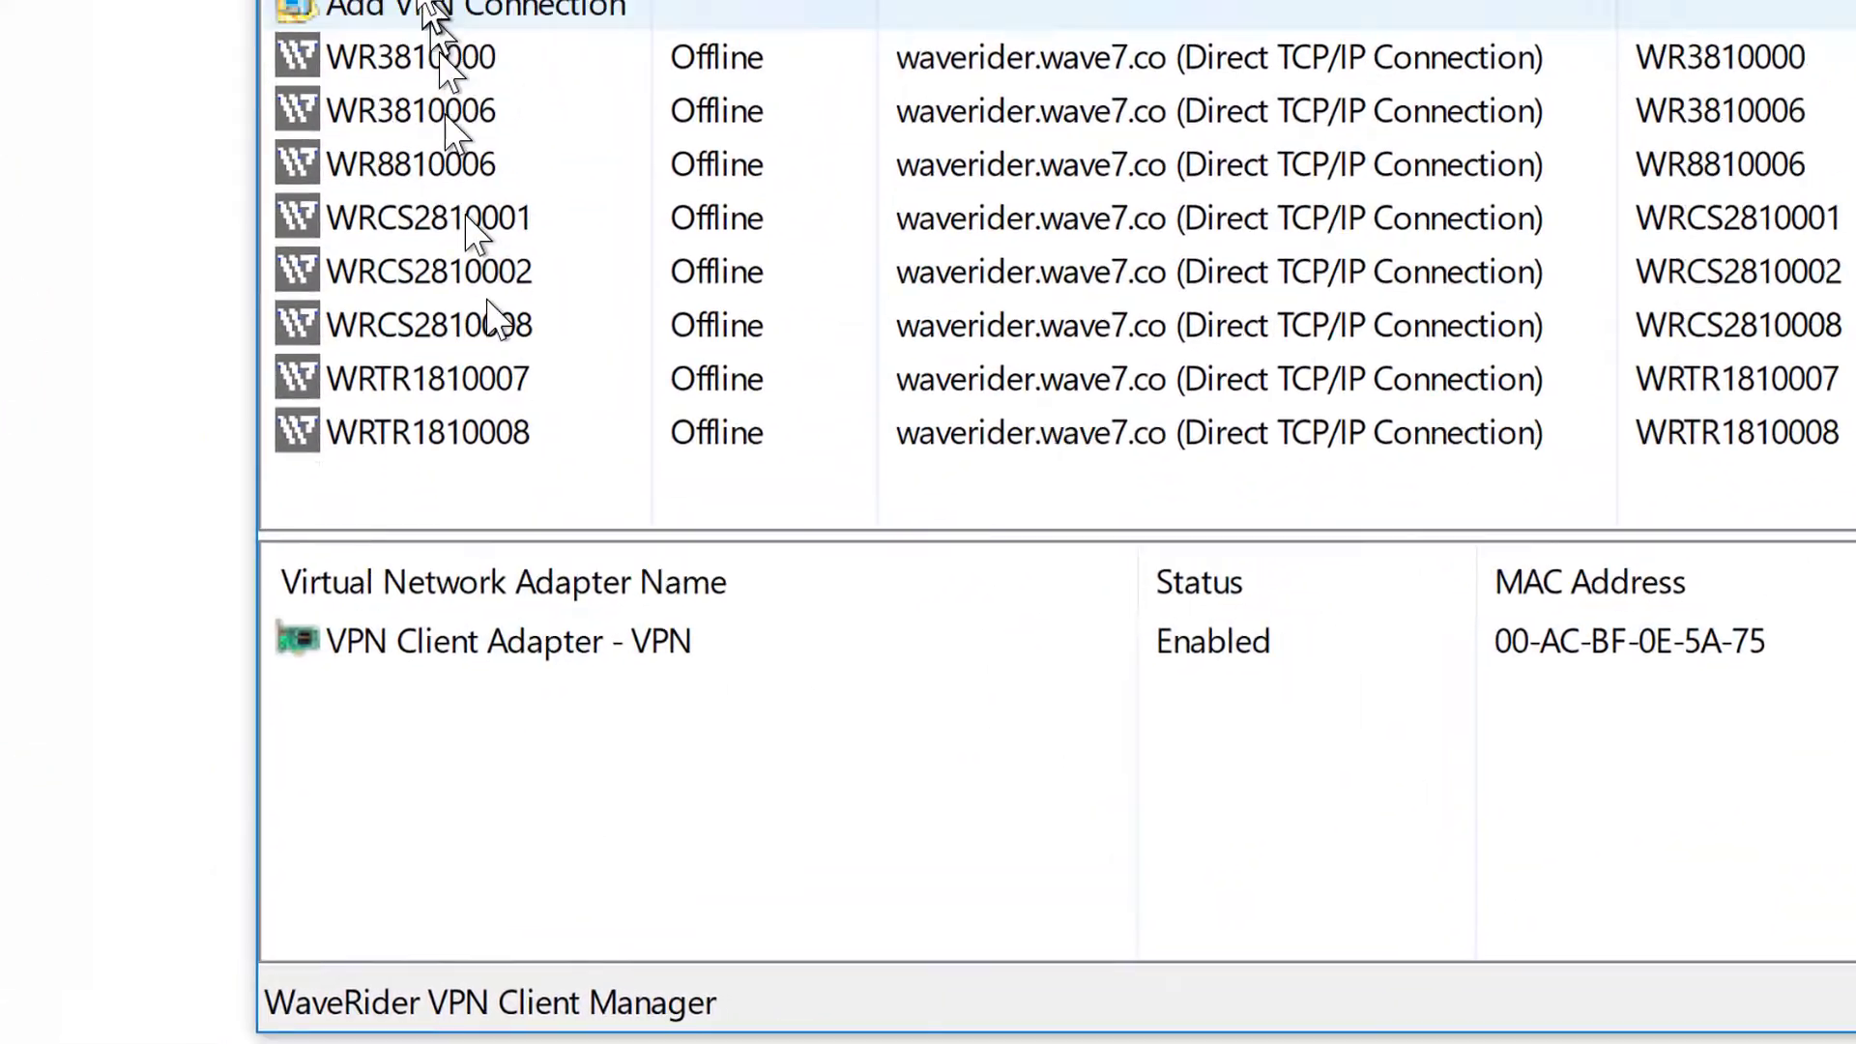
pyautogui.click(855, 257)
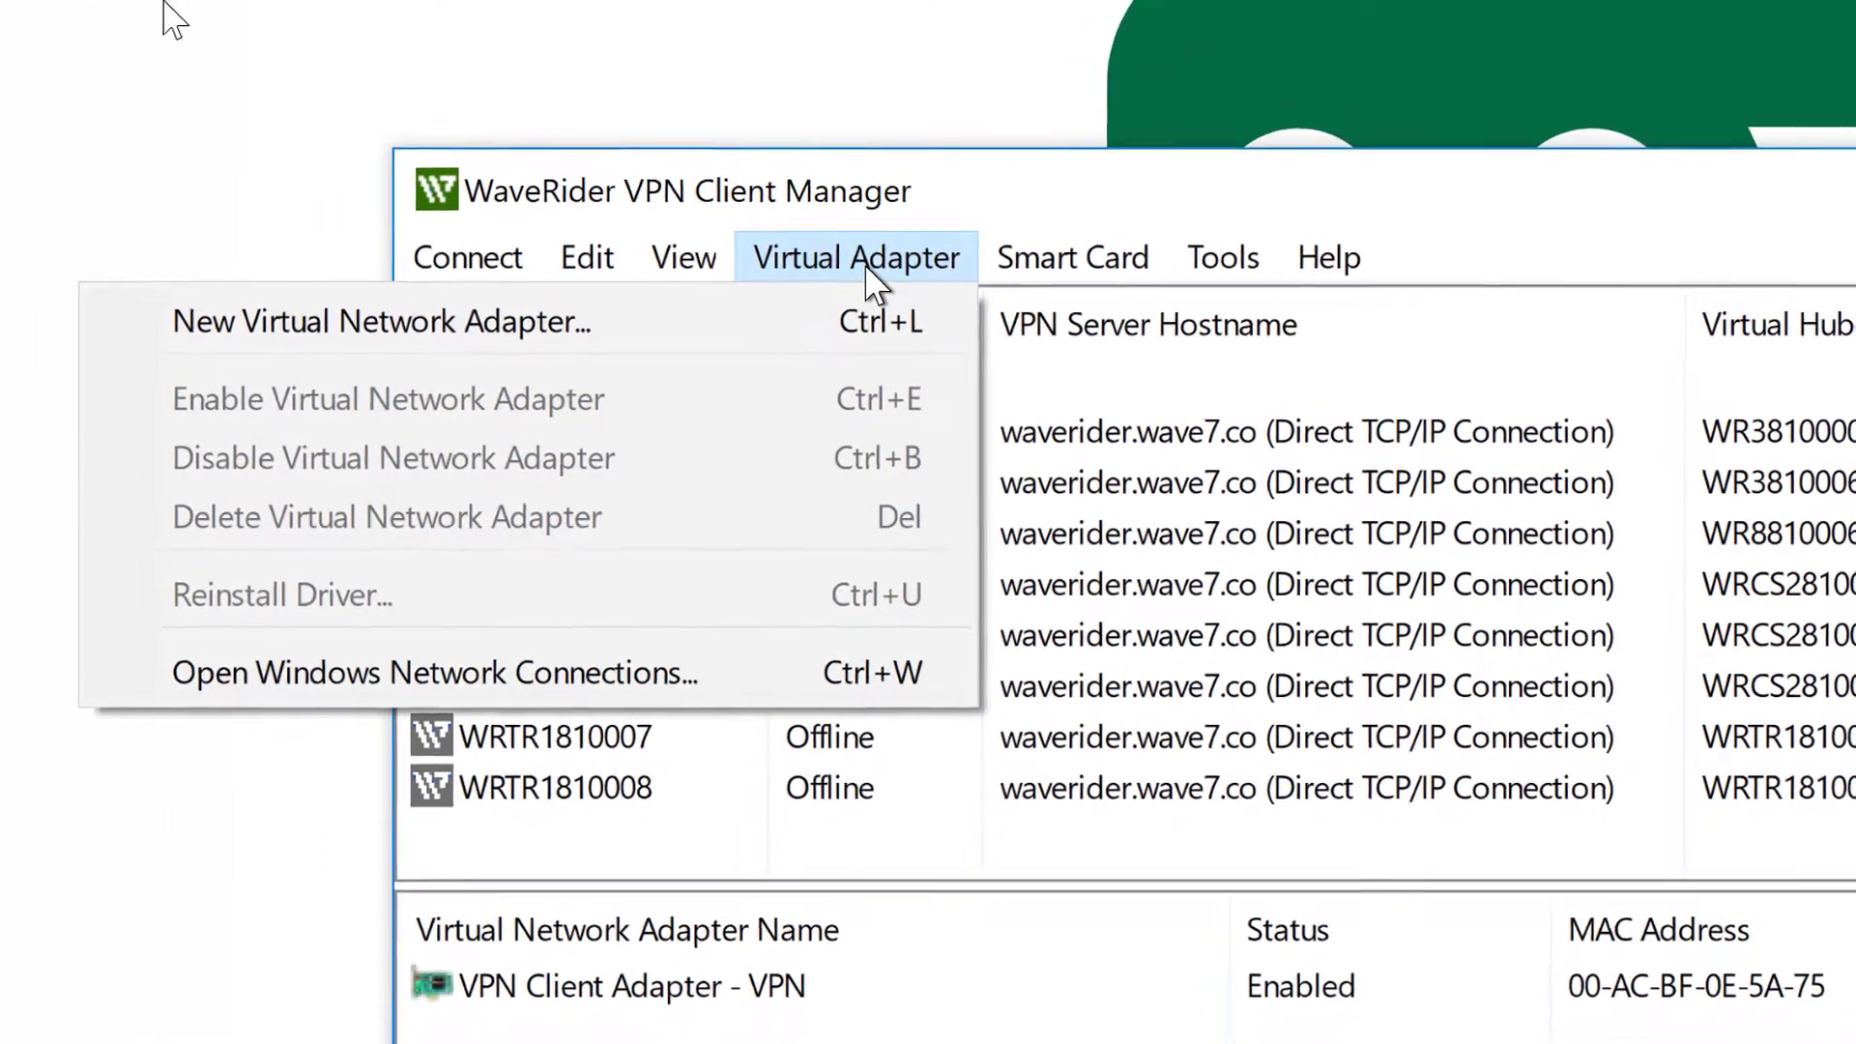
pyautogui.click(380, 321)
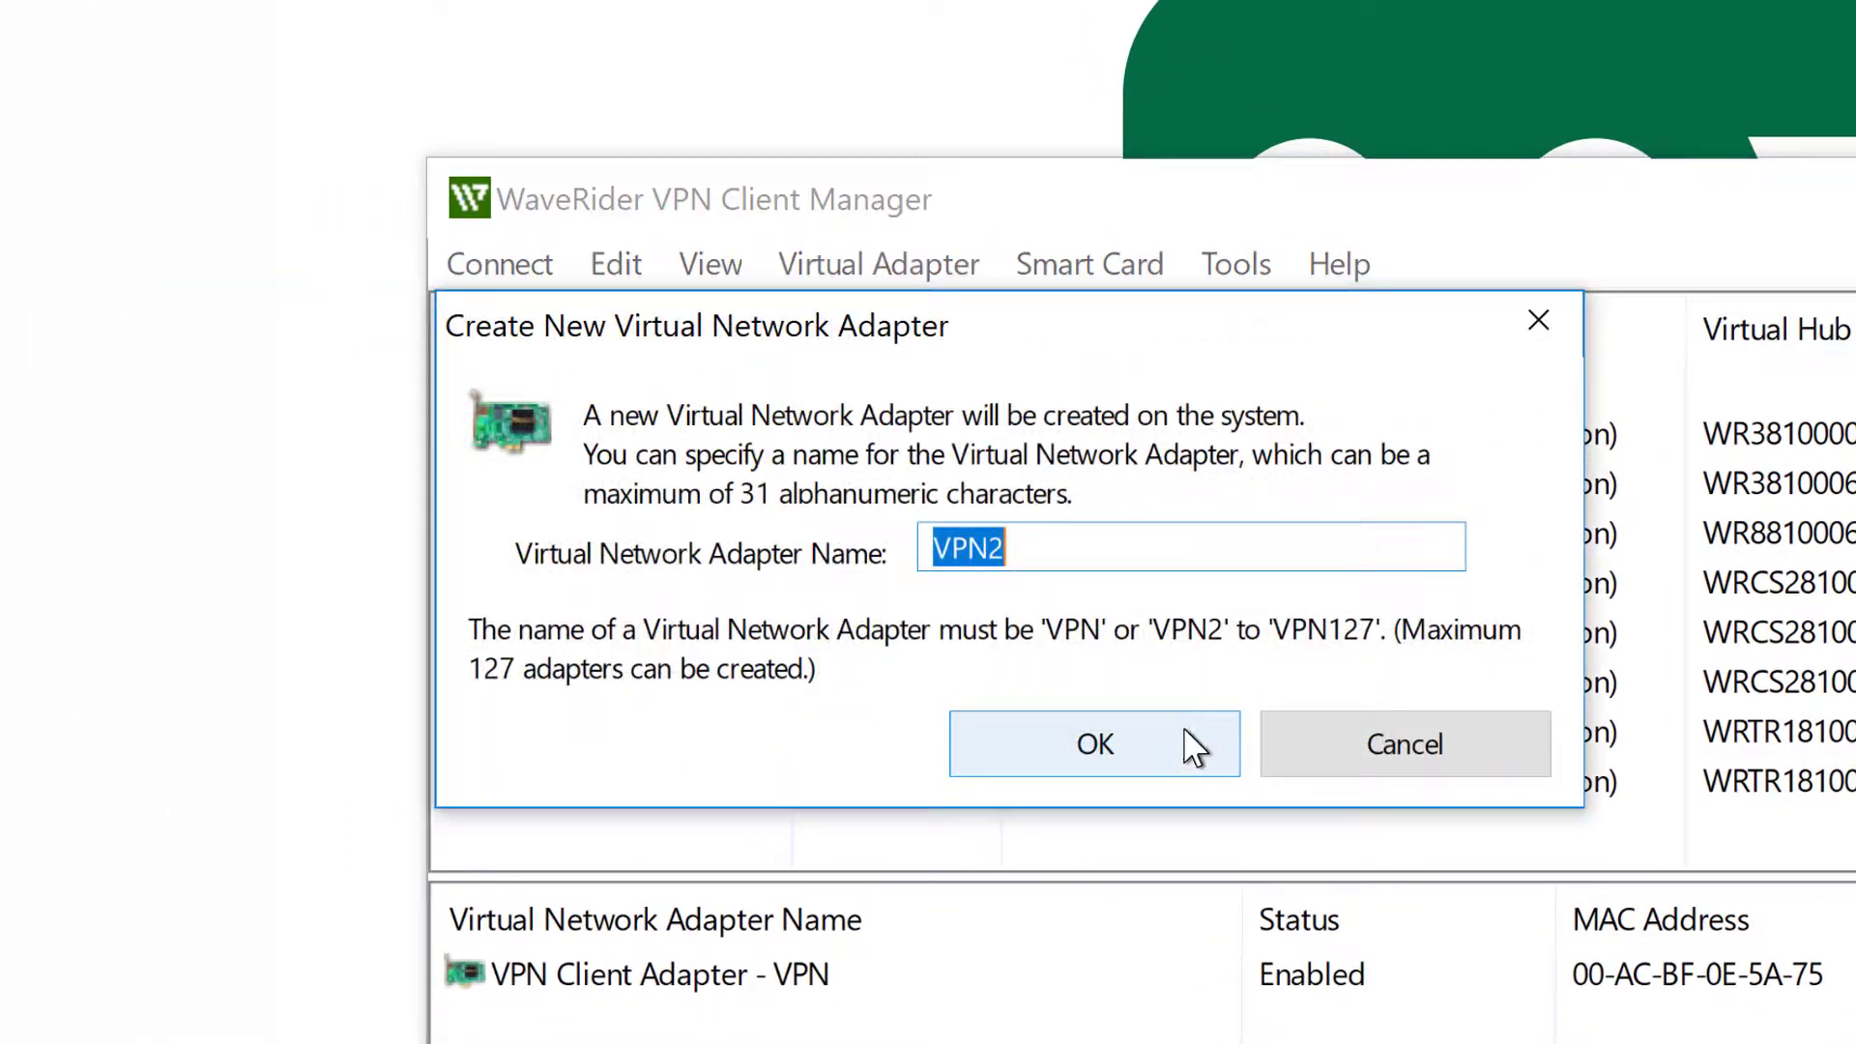
pyautogui.moveTo(1045, 545)
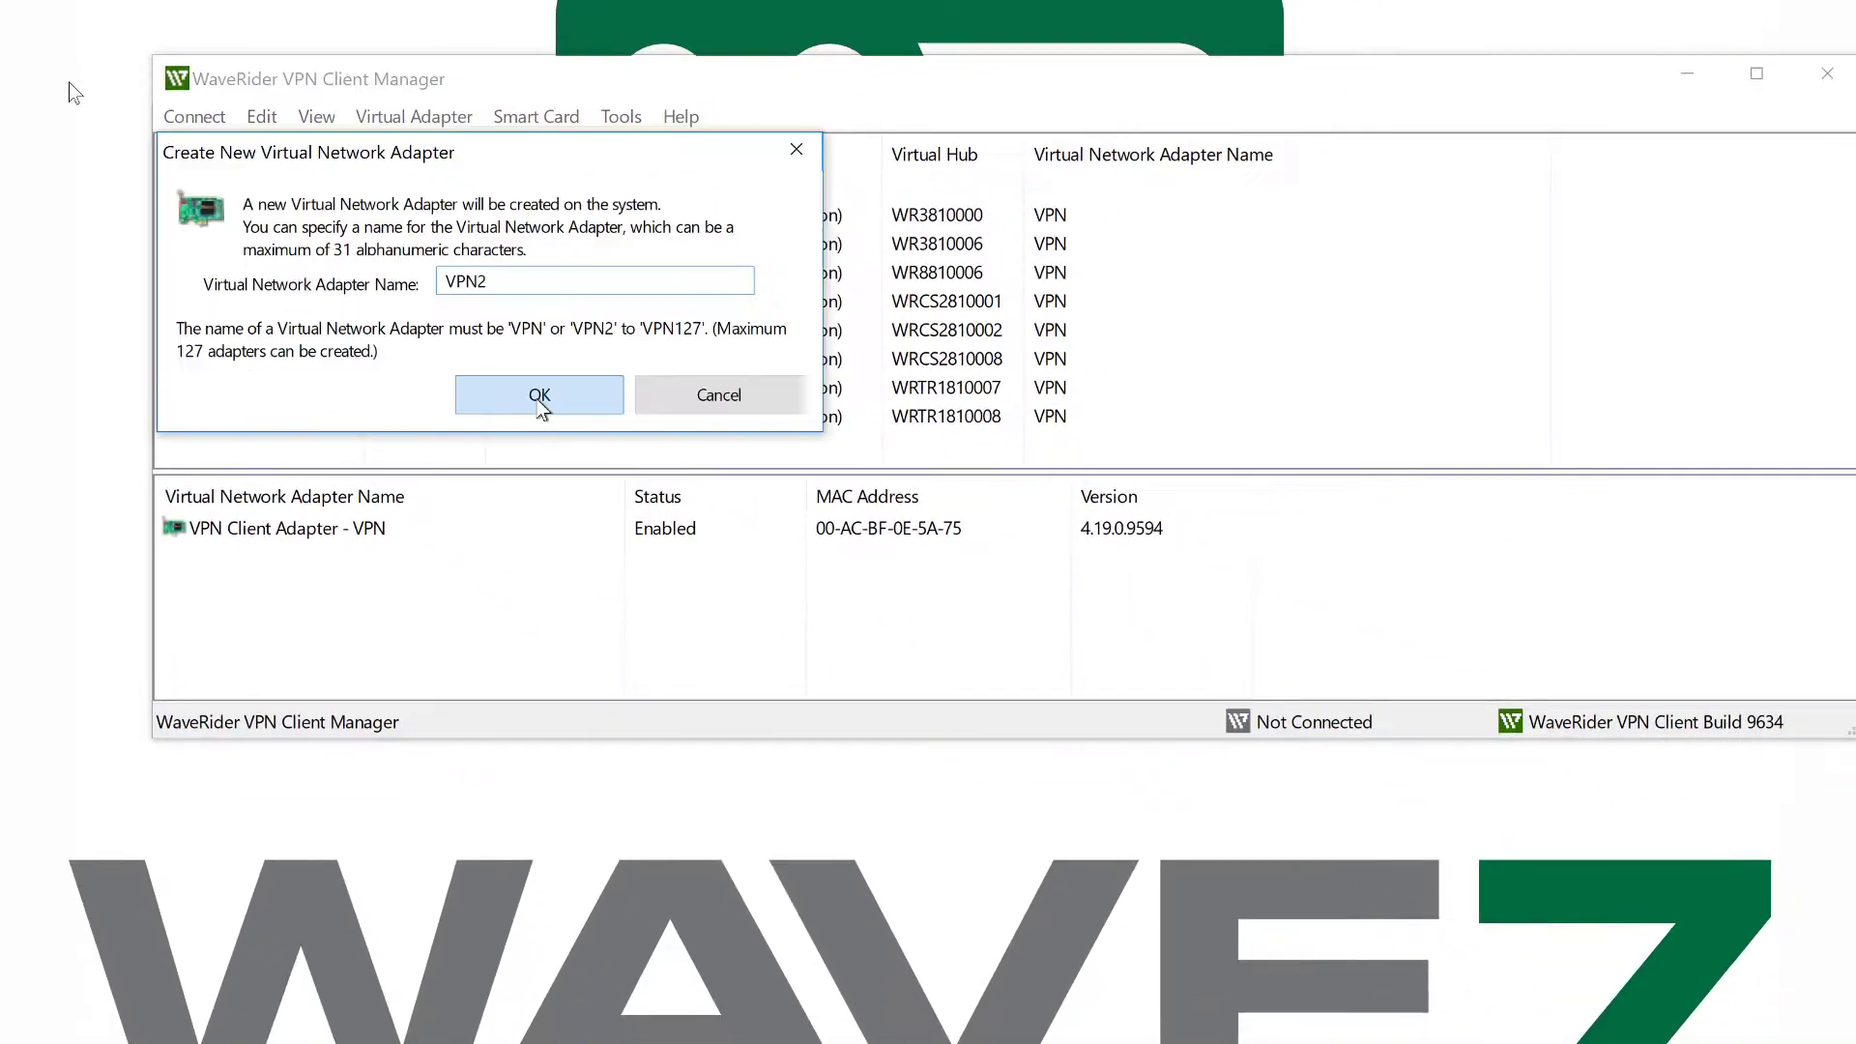
pyautogui.click(539, 394)
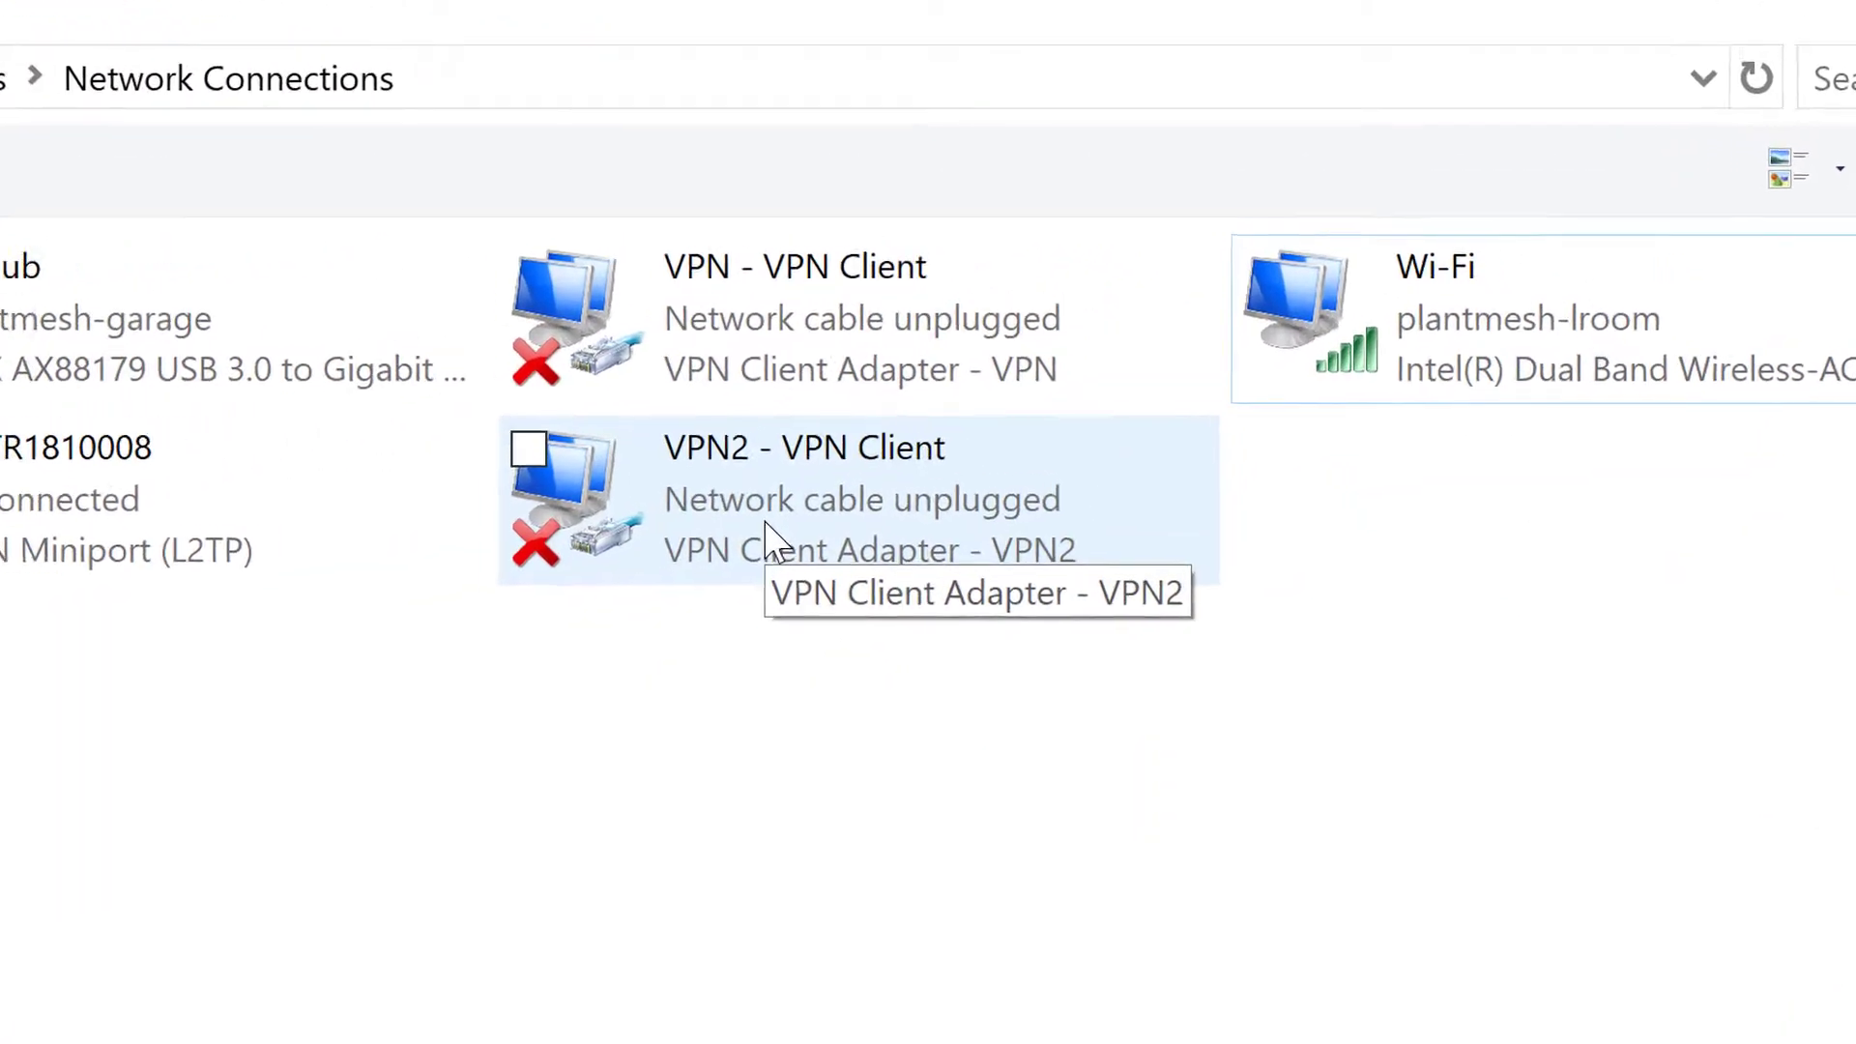
# Bring up the TCP/IPv4 properties of the VPN2 - VPN Client connection.
pyautogui.rightClick(804, 496)
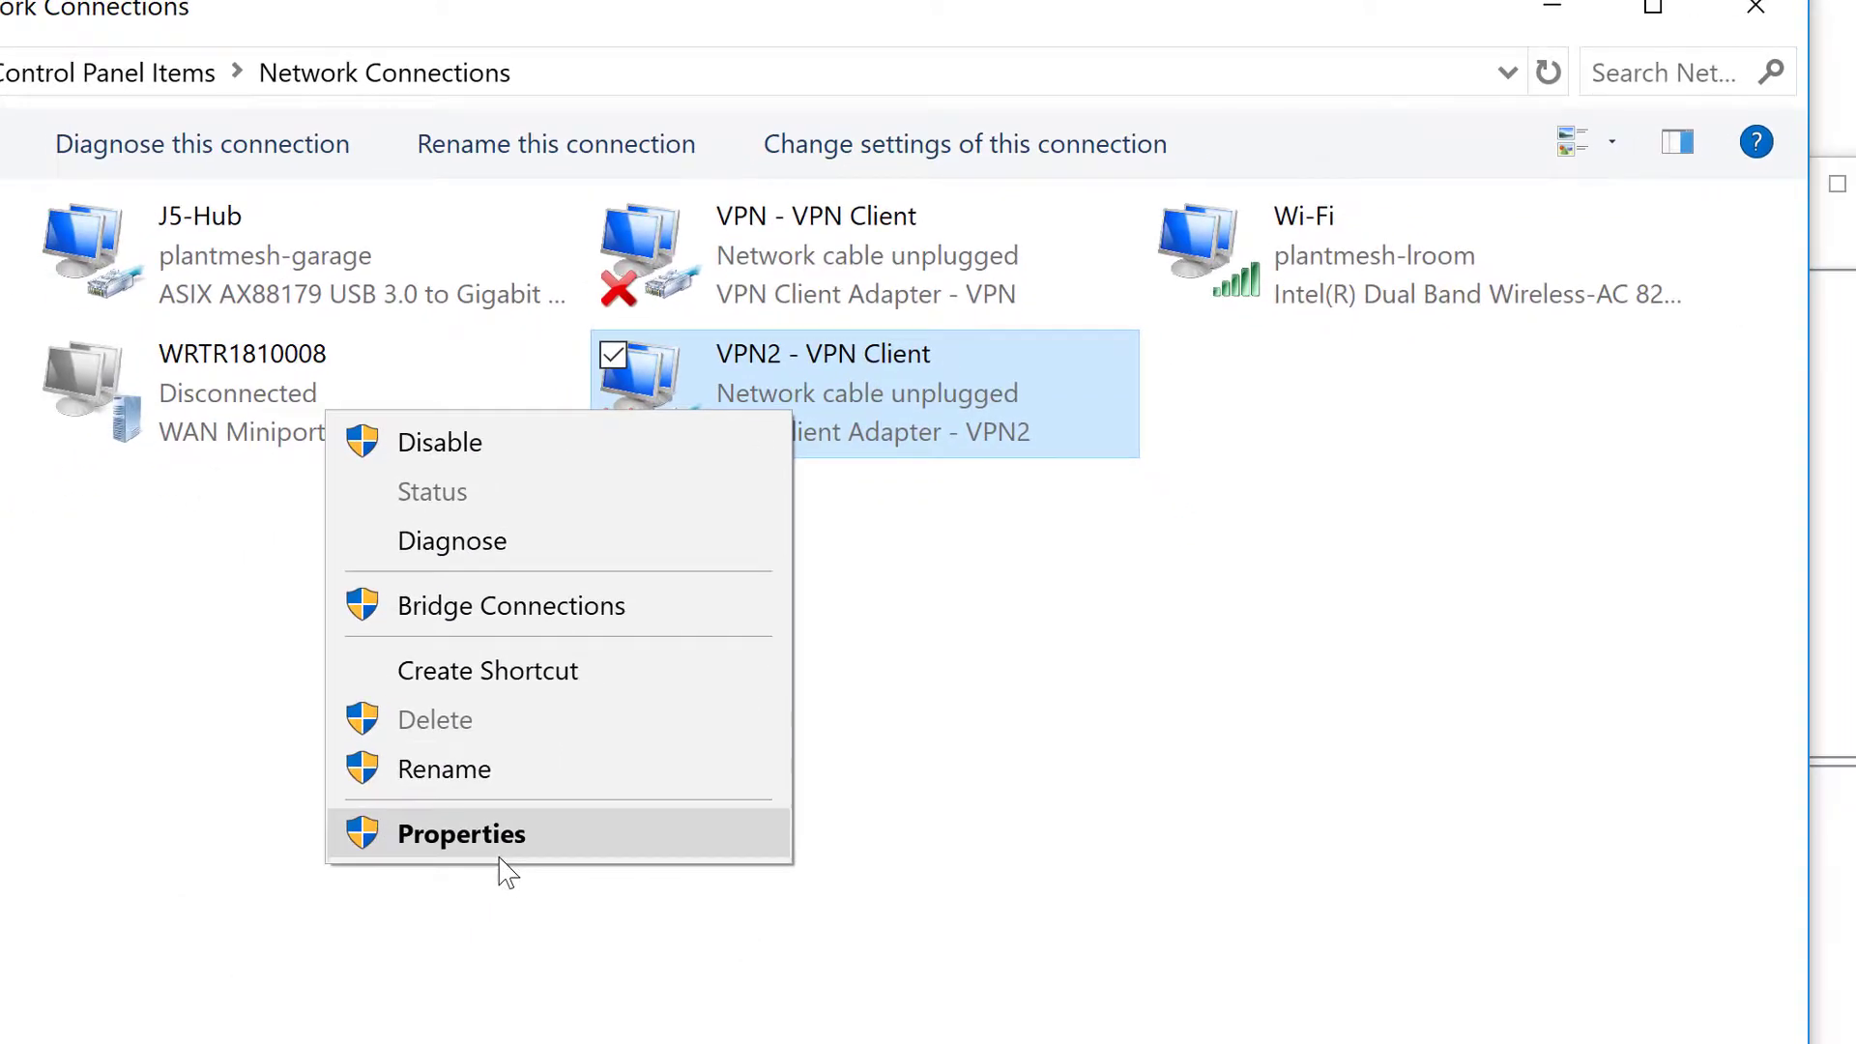
pyautogui.click(461, 833)
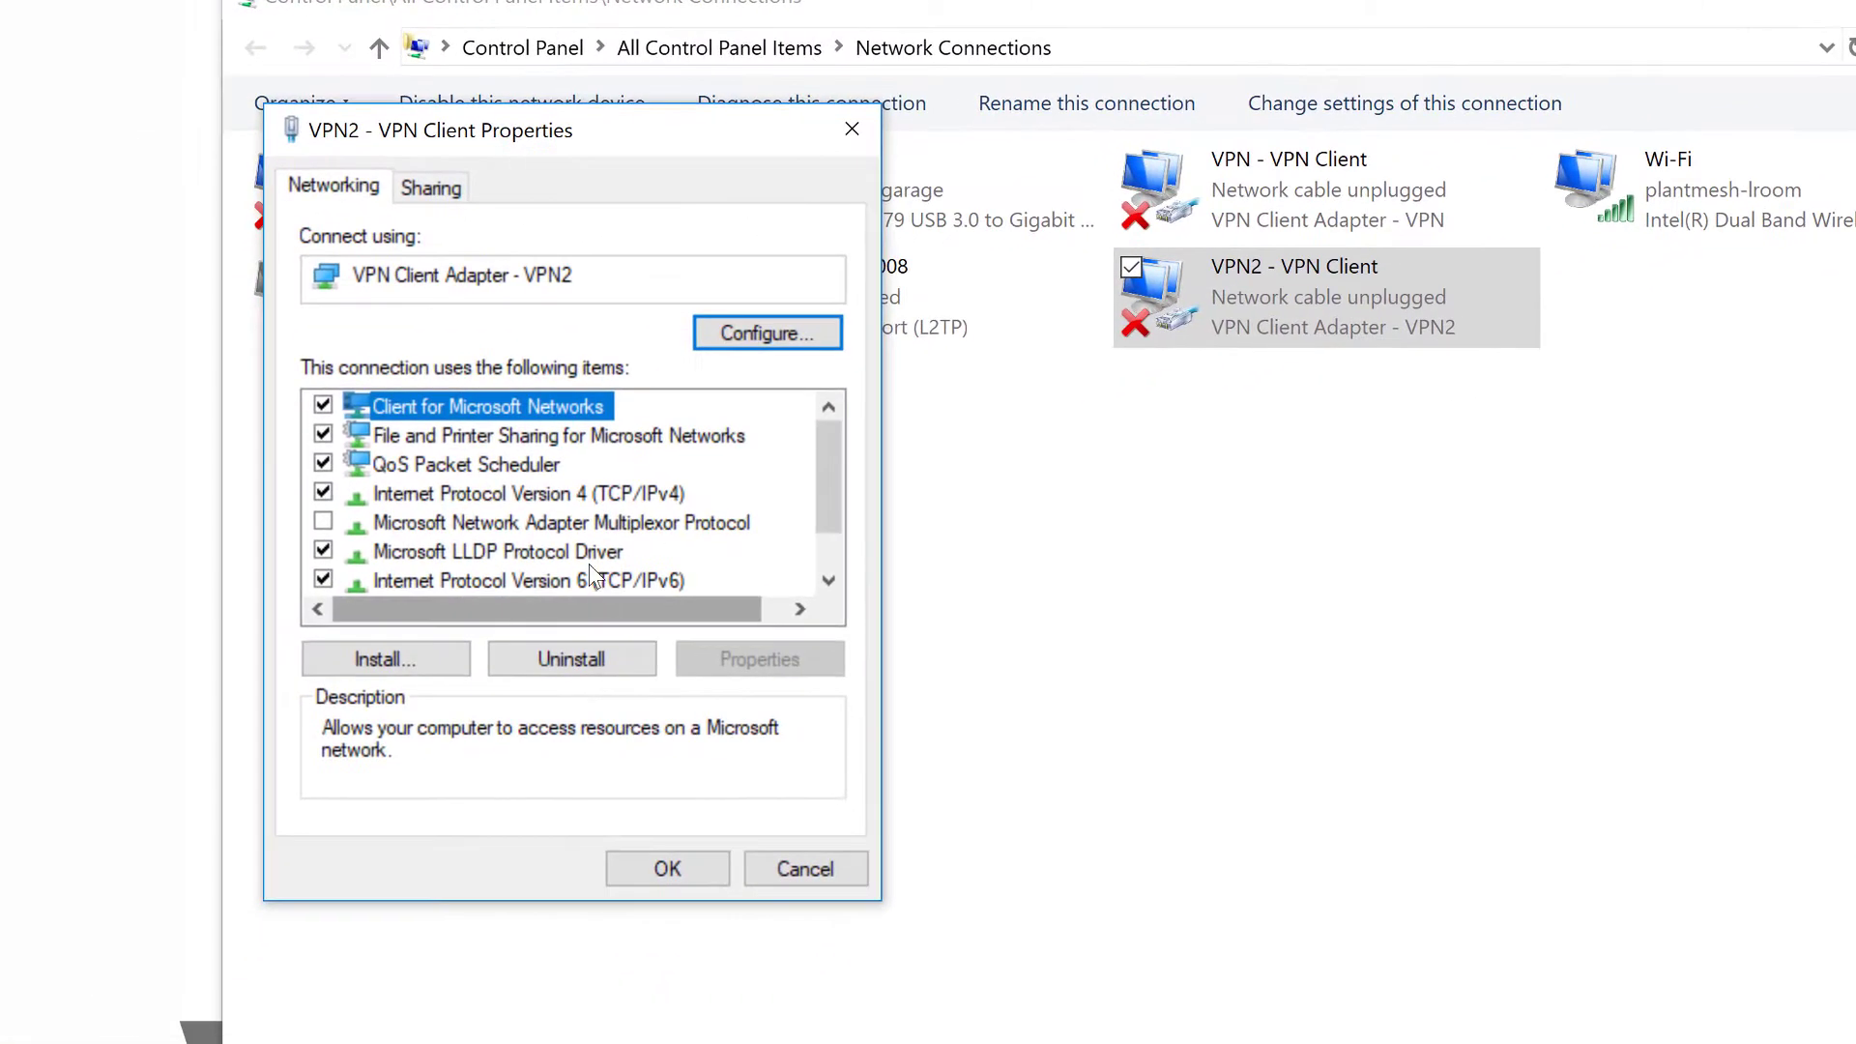
pyautogui.click(527, 493)
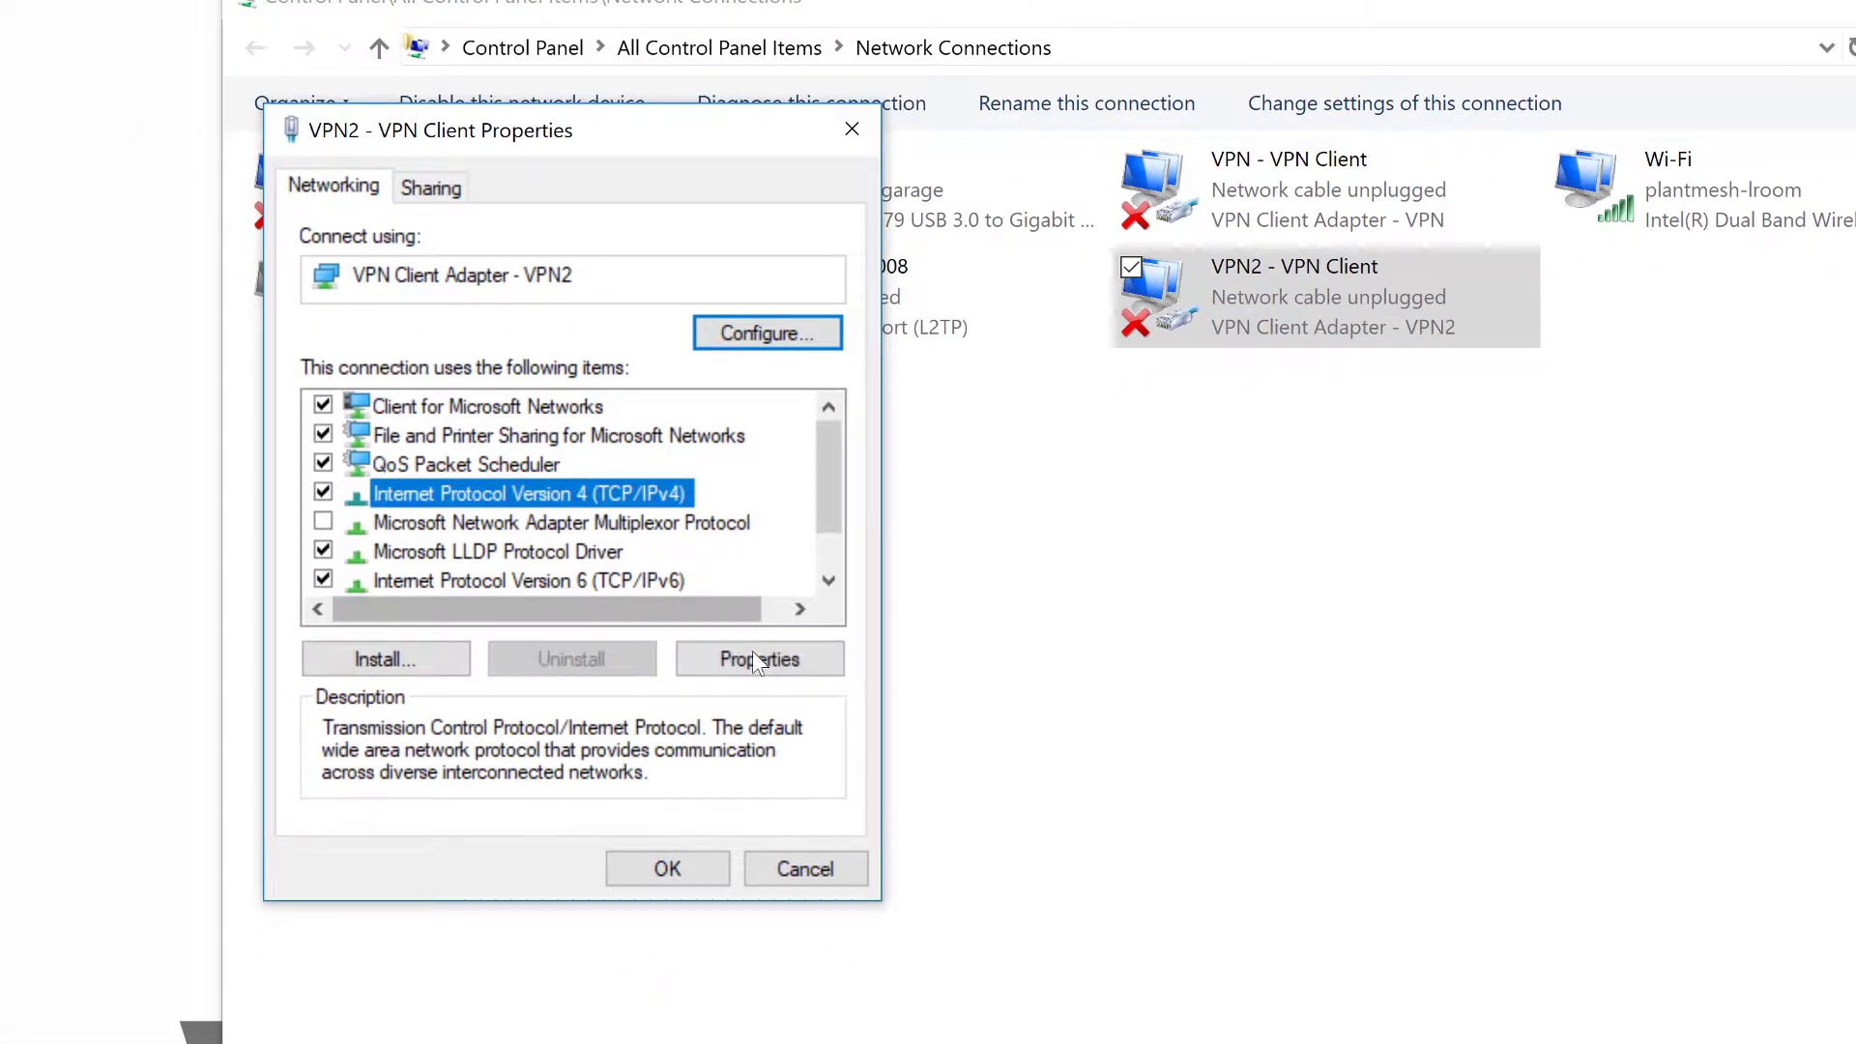
pyautogui.click(758, 660)
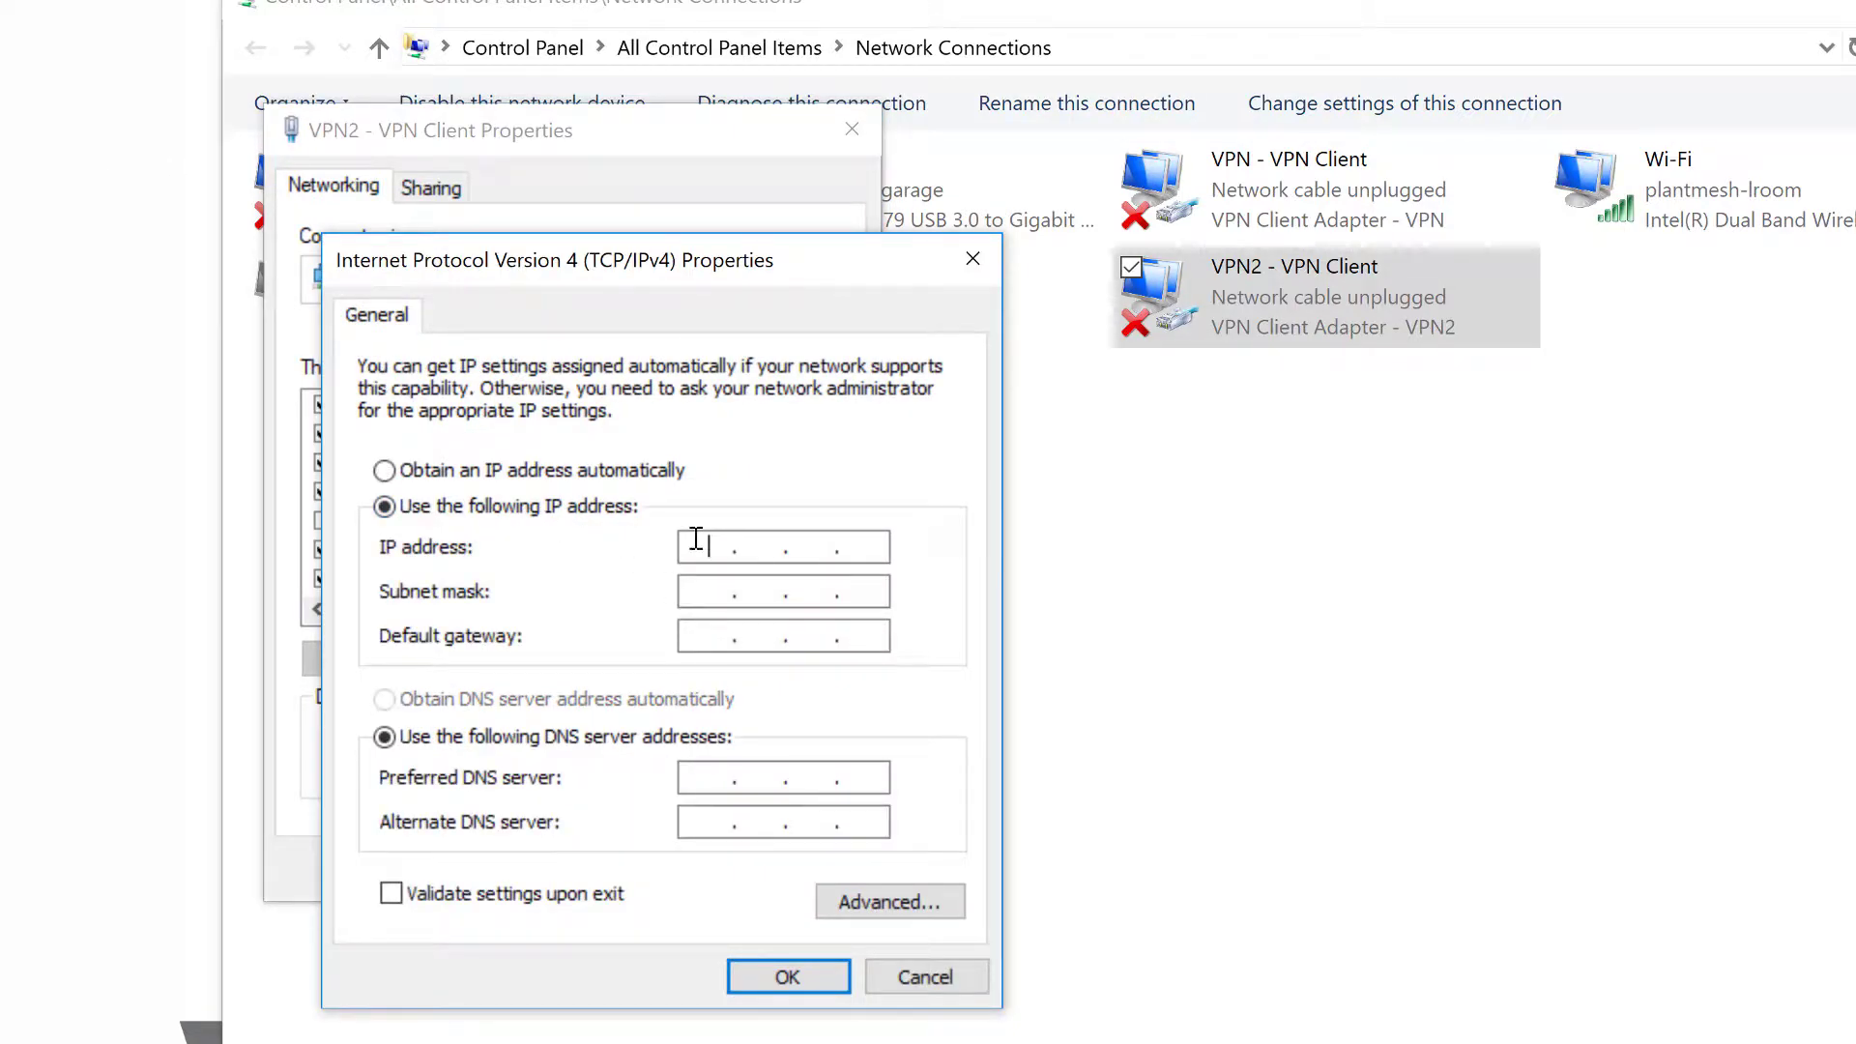
# Assign VPN2 IP 10.10.10.25, mask 255.255.255.0, gateway/DNS 10.10.10.1, alternate DNS 8.8.8.8.
pyautogui.write('10.10.10.')
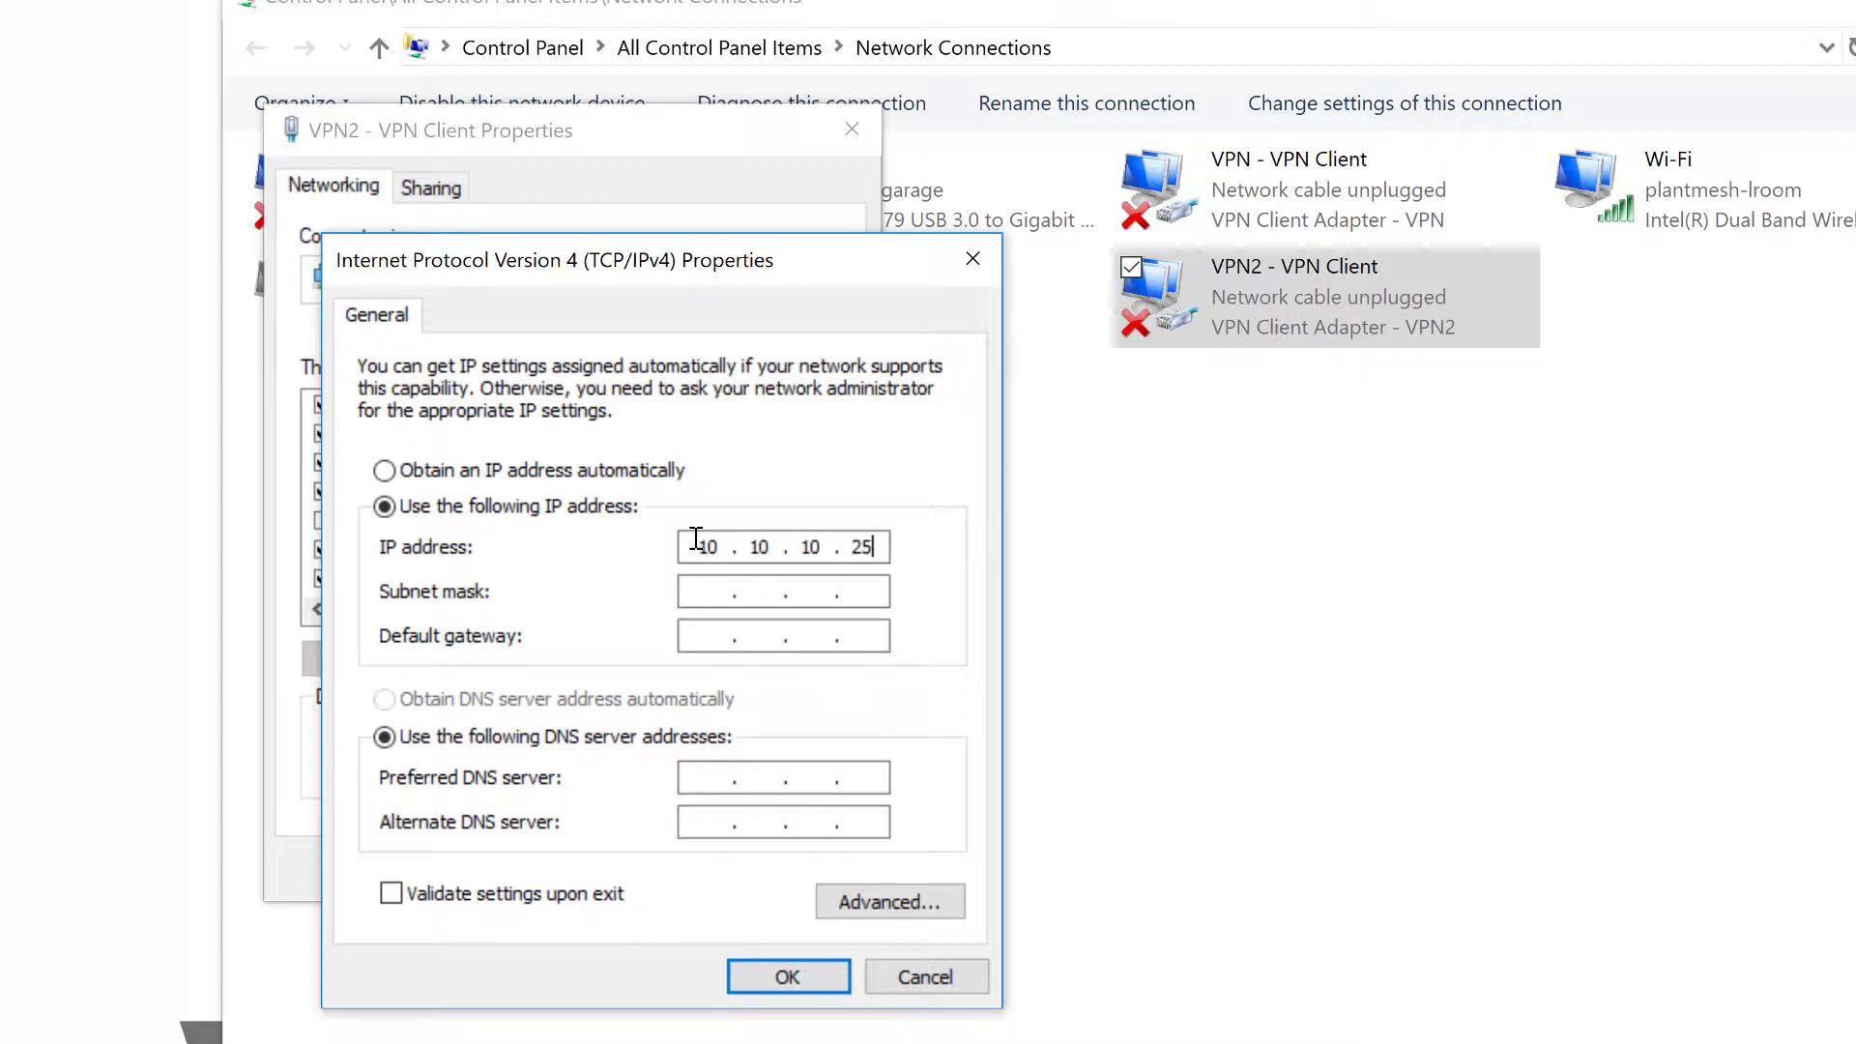
pyautogui.write('255.0.0.0')
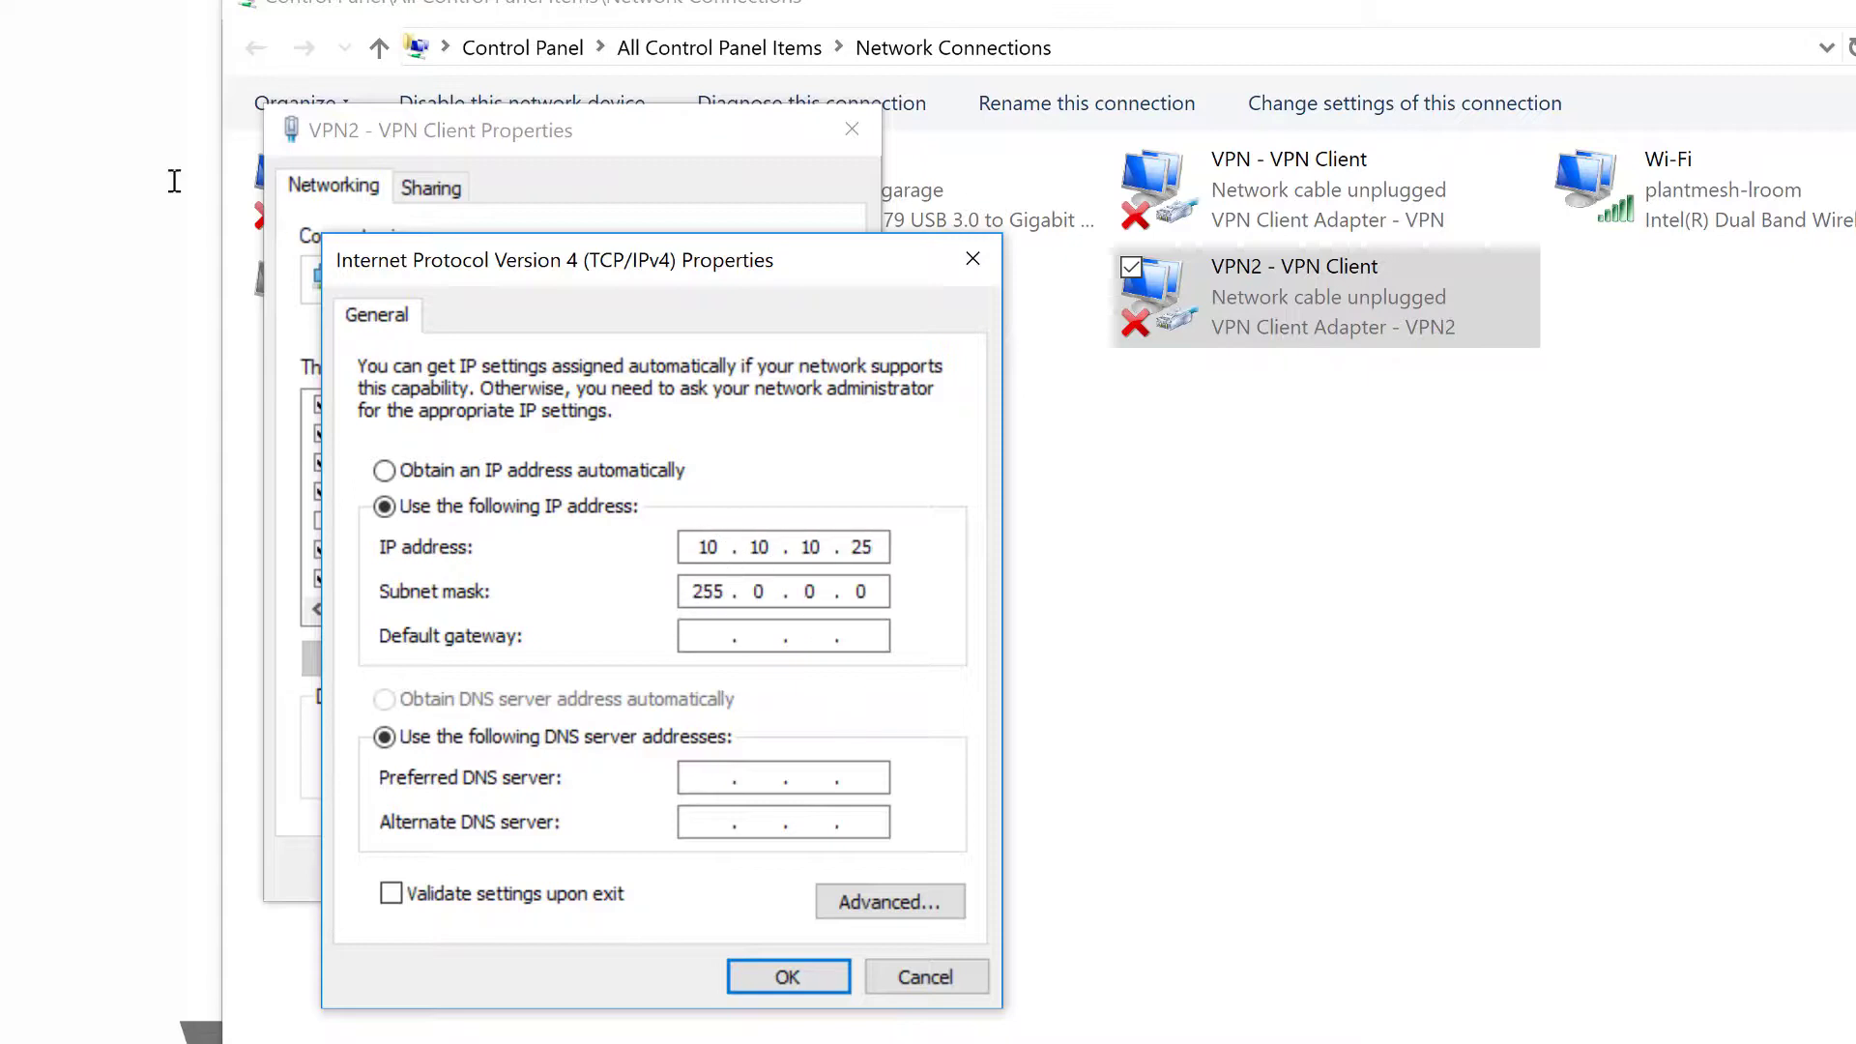
pyautogui.click(761, 591)
pyautogui.write('255 . 25')
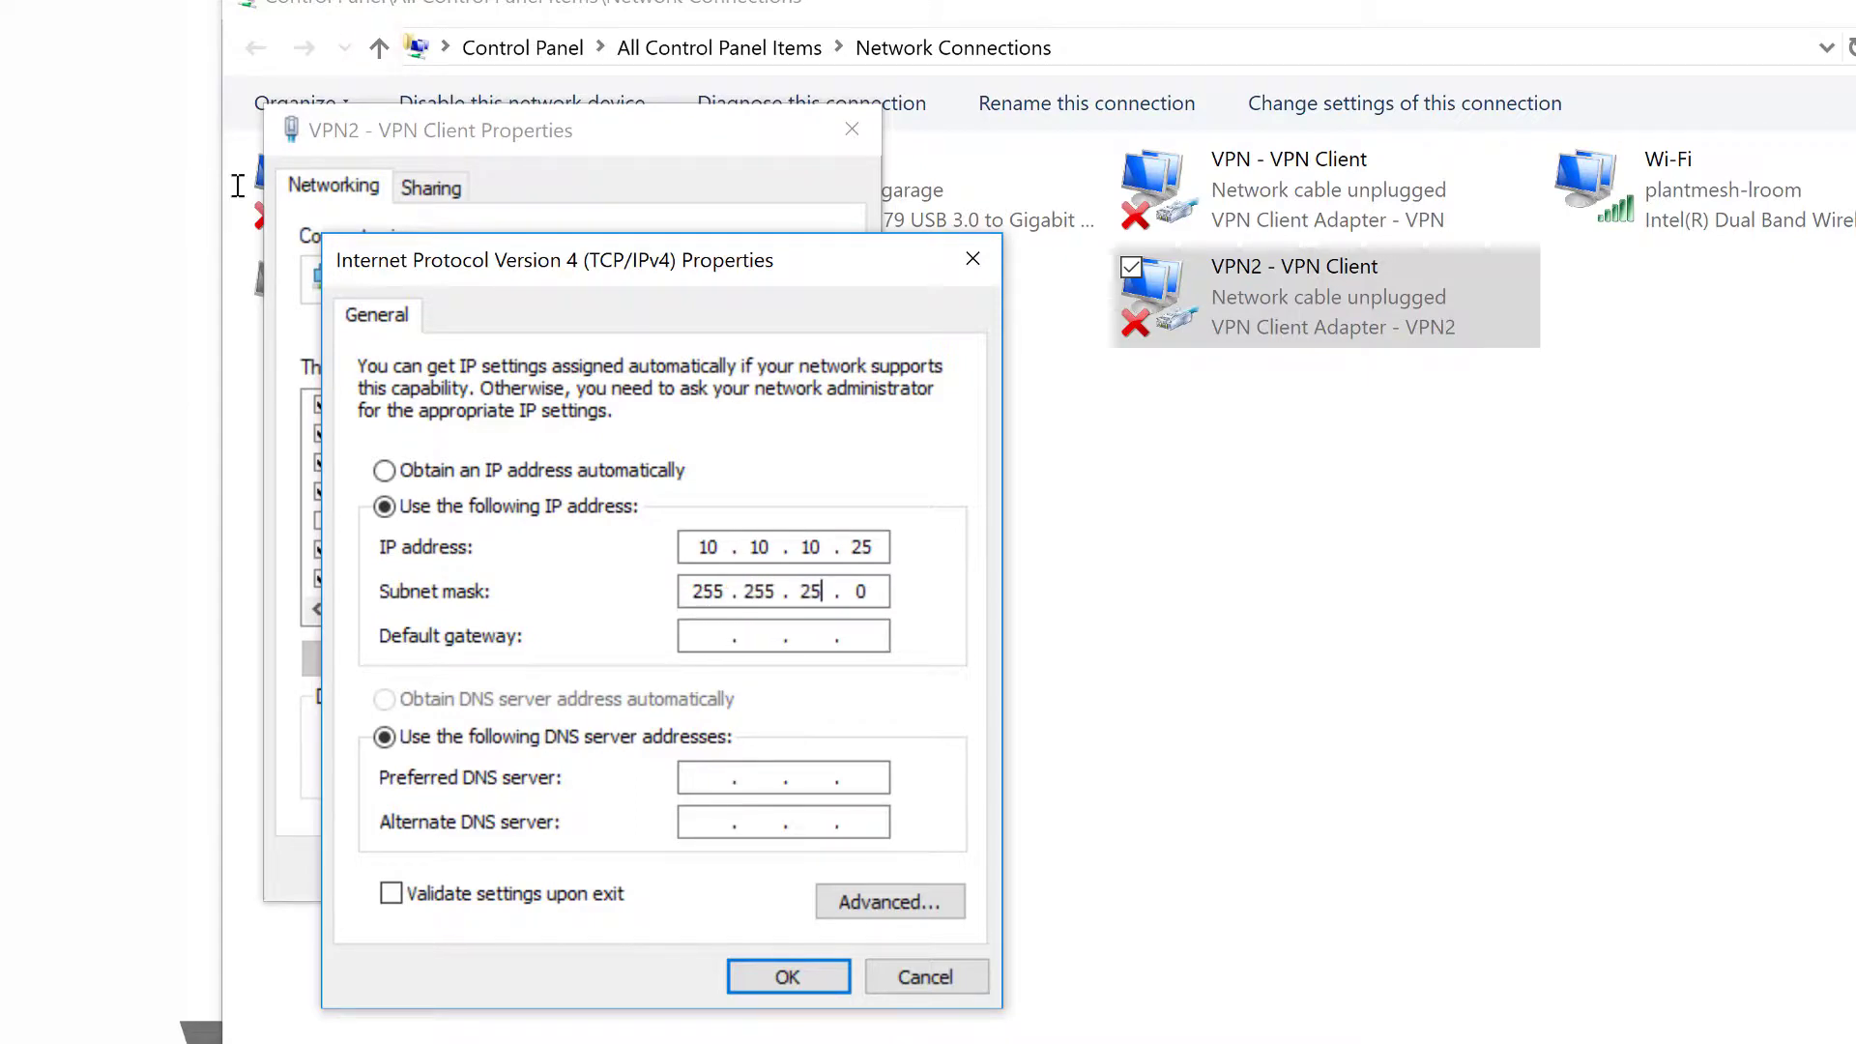
pyautogui.write('10.10.10.1')
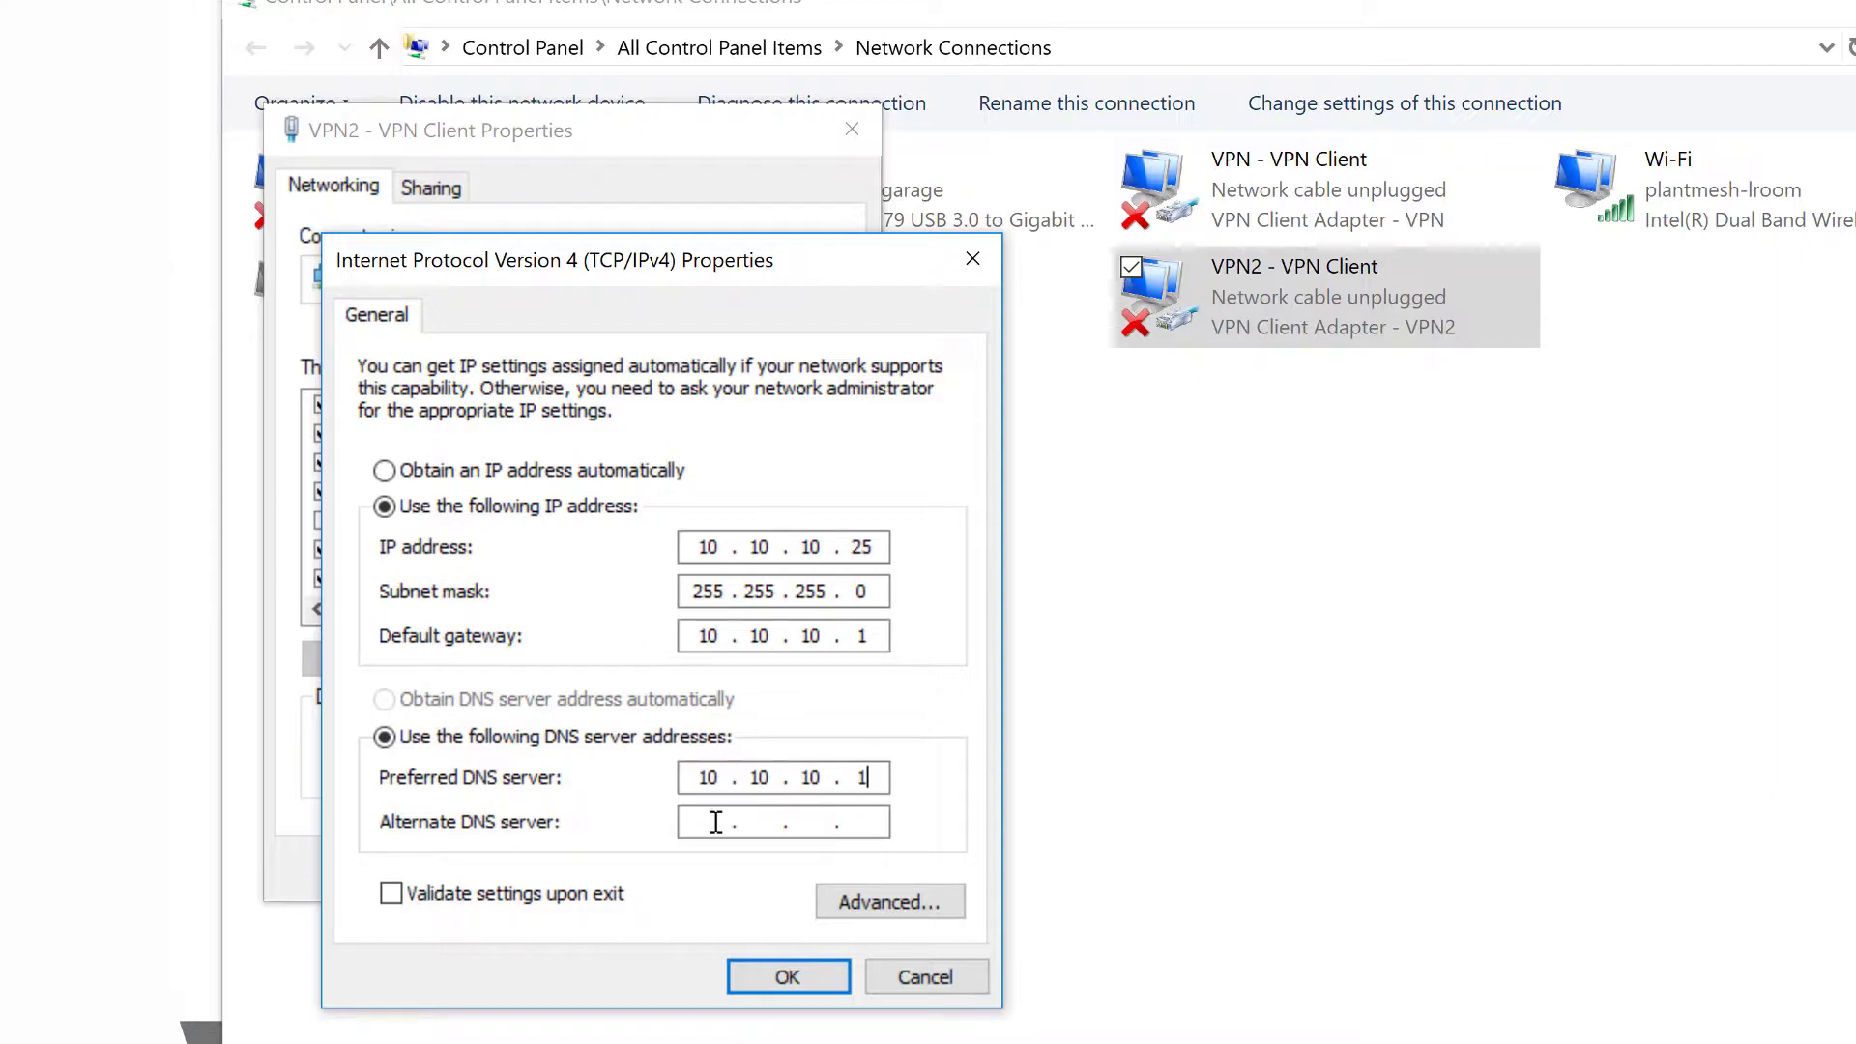
pyautogui.write('8.8.8.8')
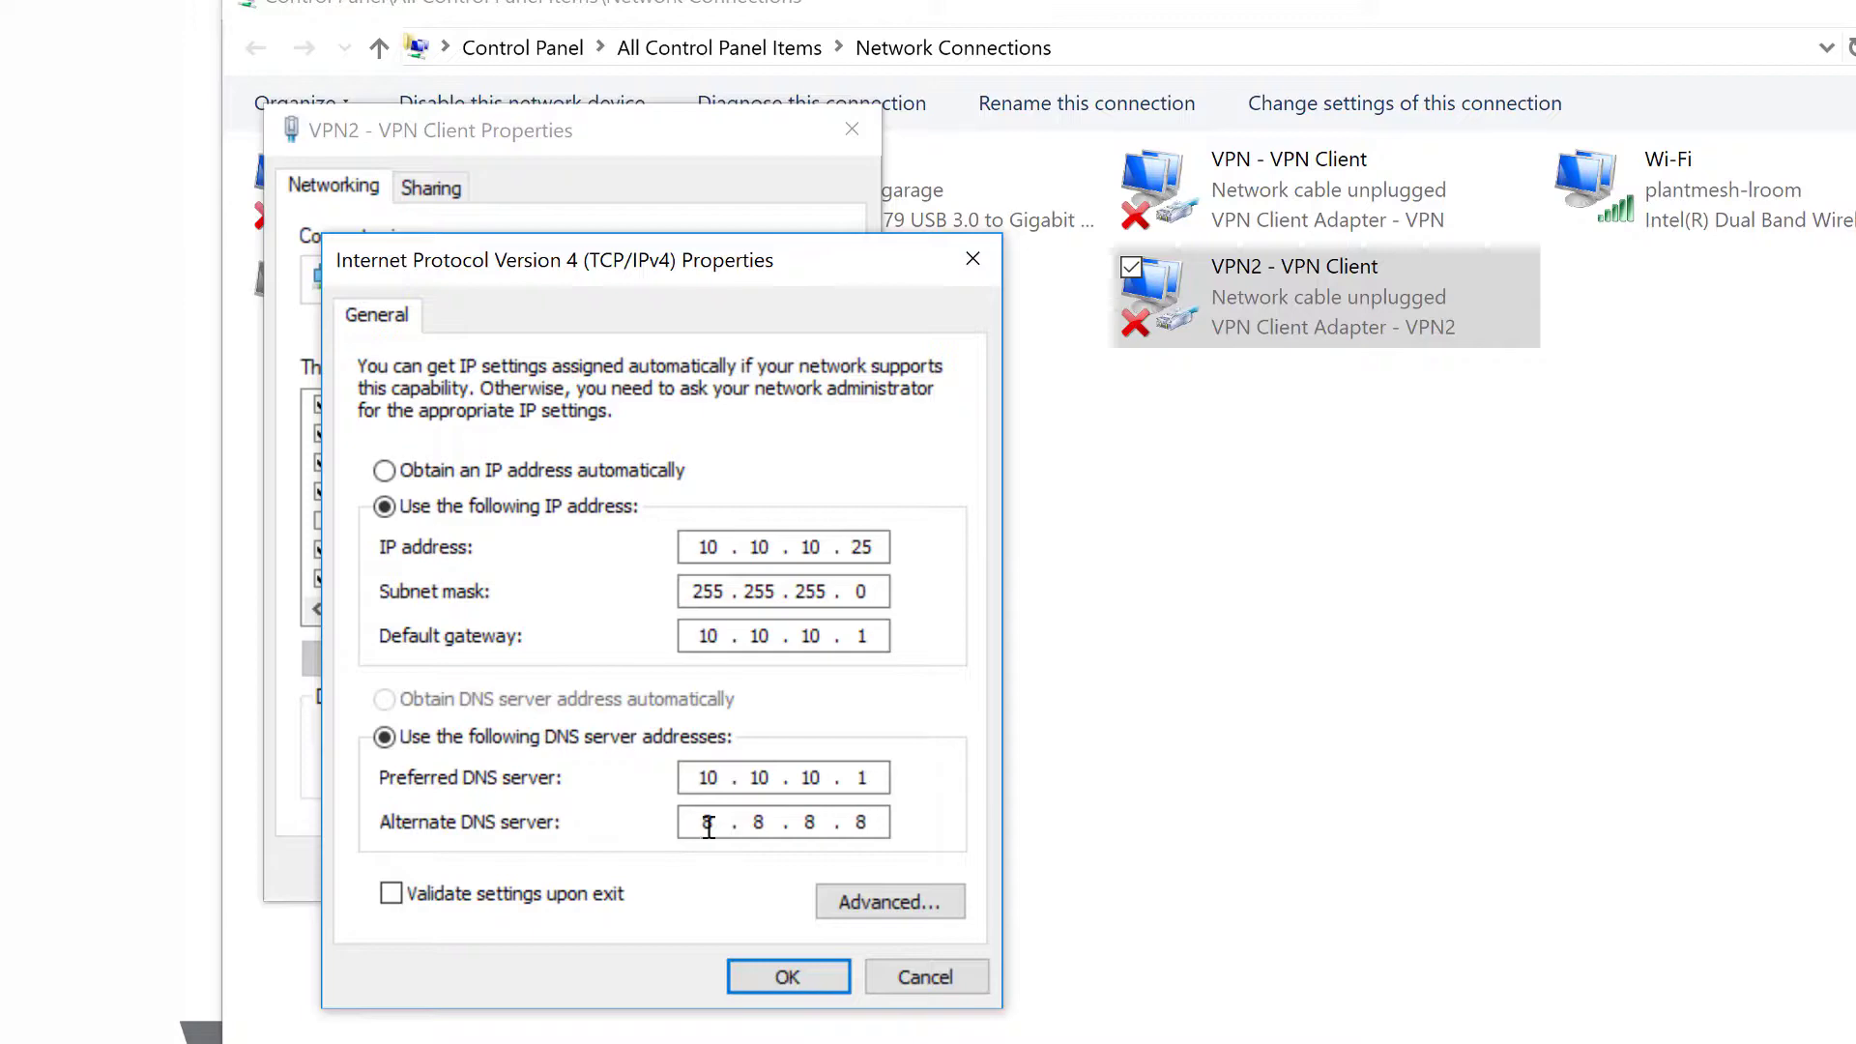
pyautogui.click(787, 976)
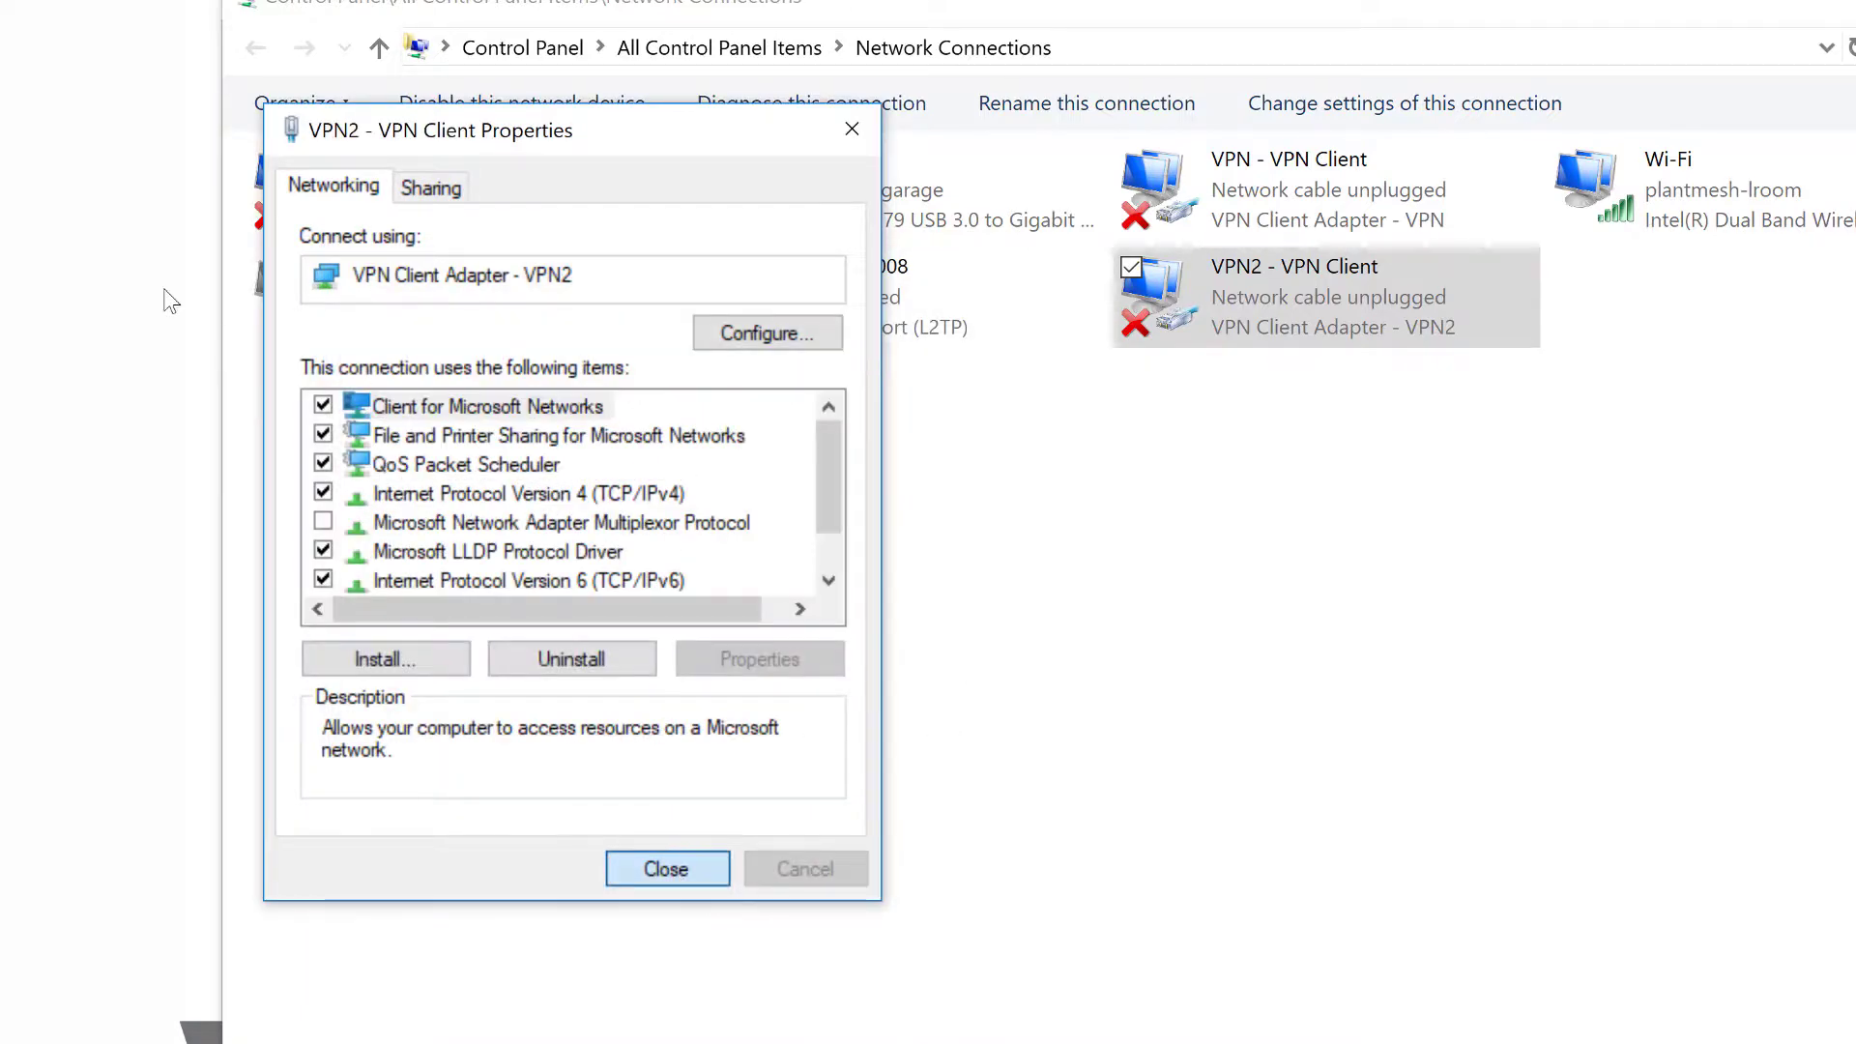
pyautogui.click(665, 868)
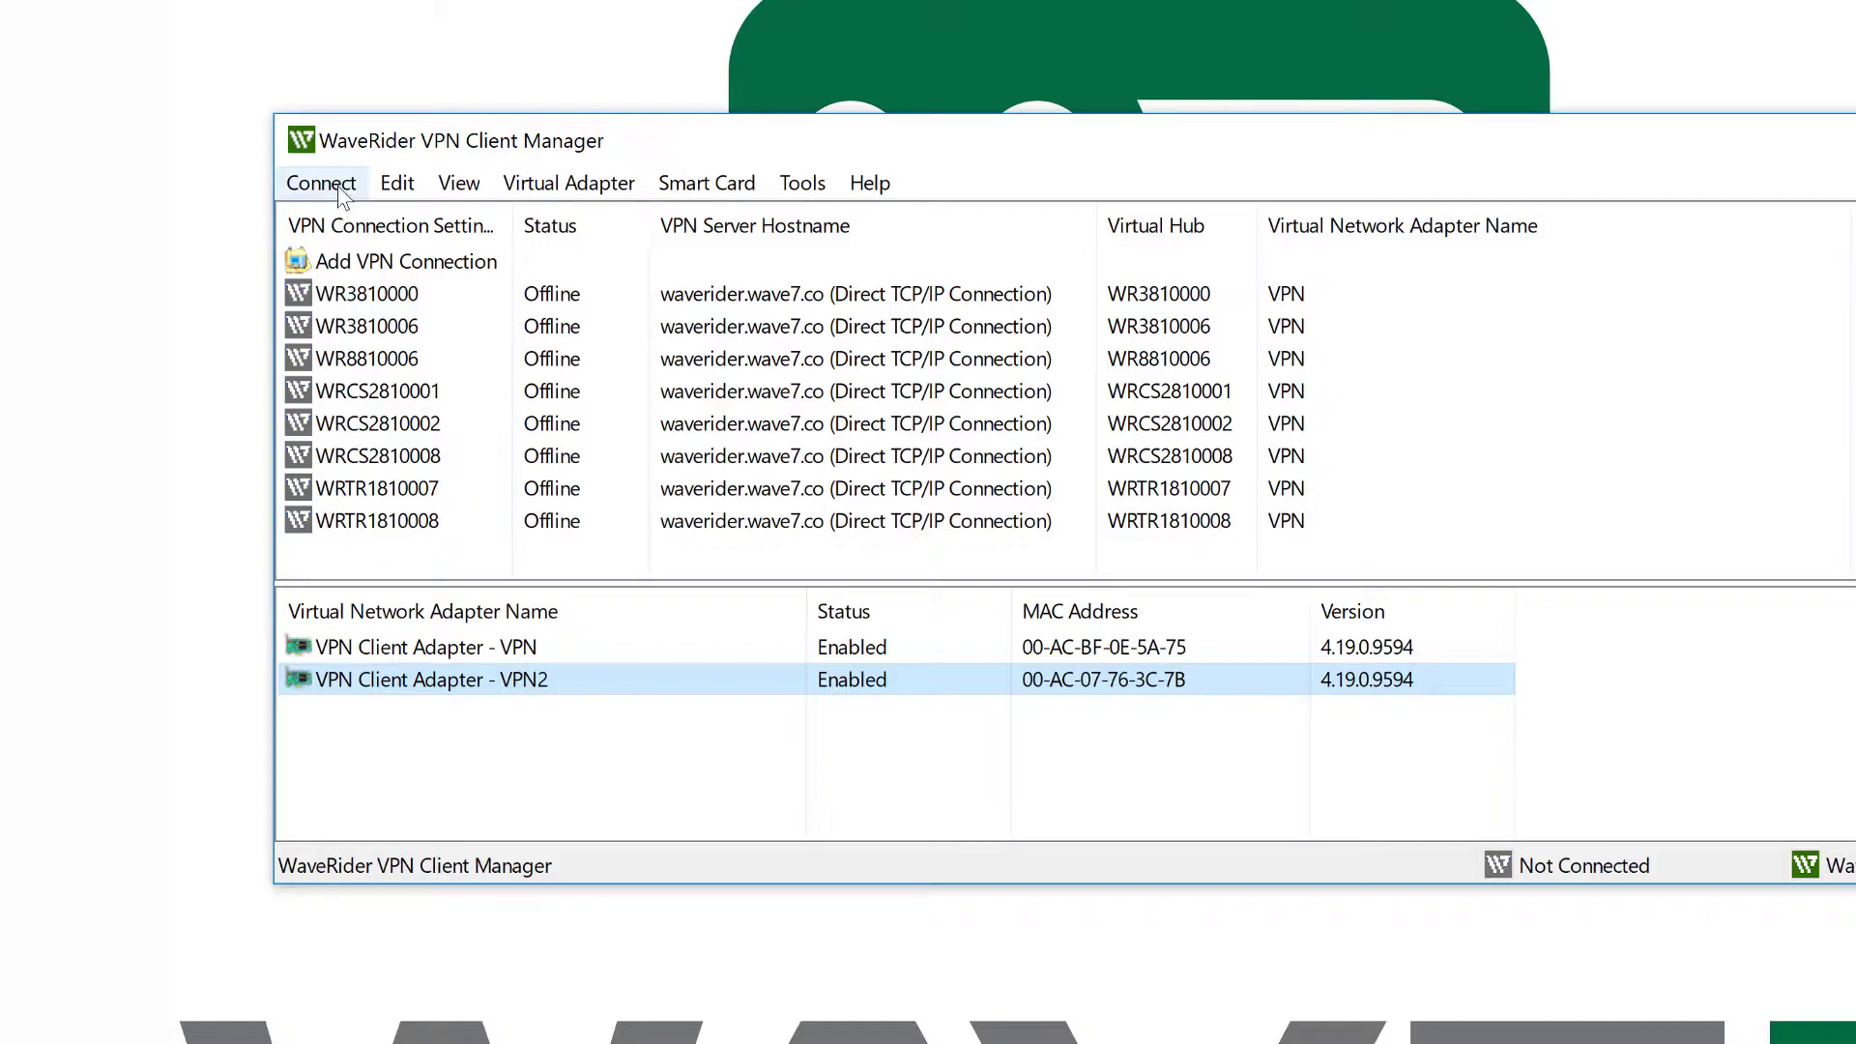
# Bring up the Connect menu in WaveRider VPN Client Manager.
pyautogui.click(321, 182)
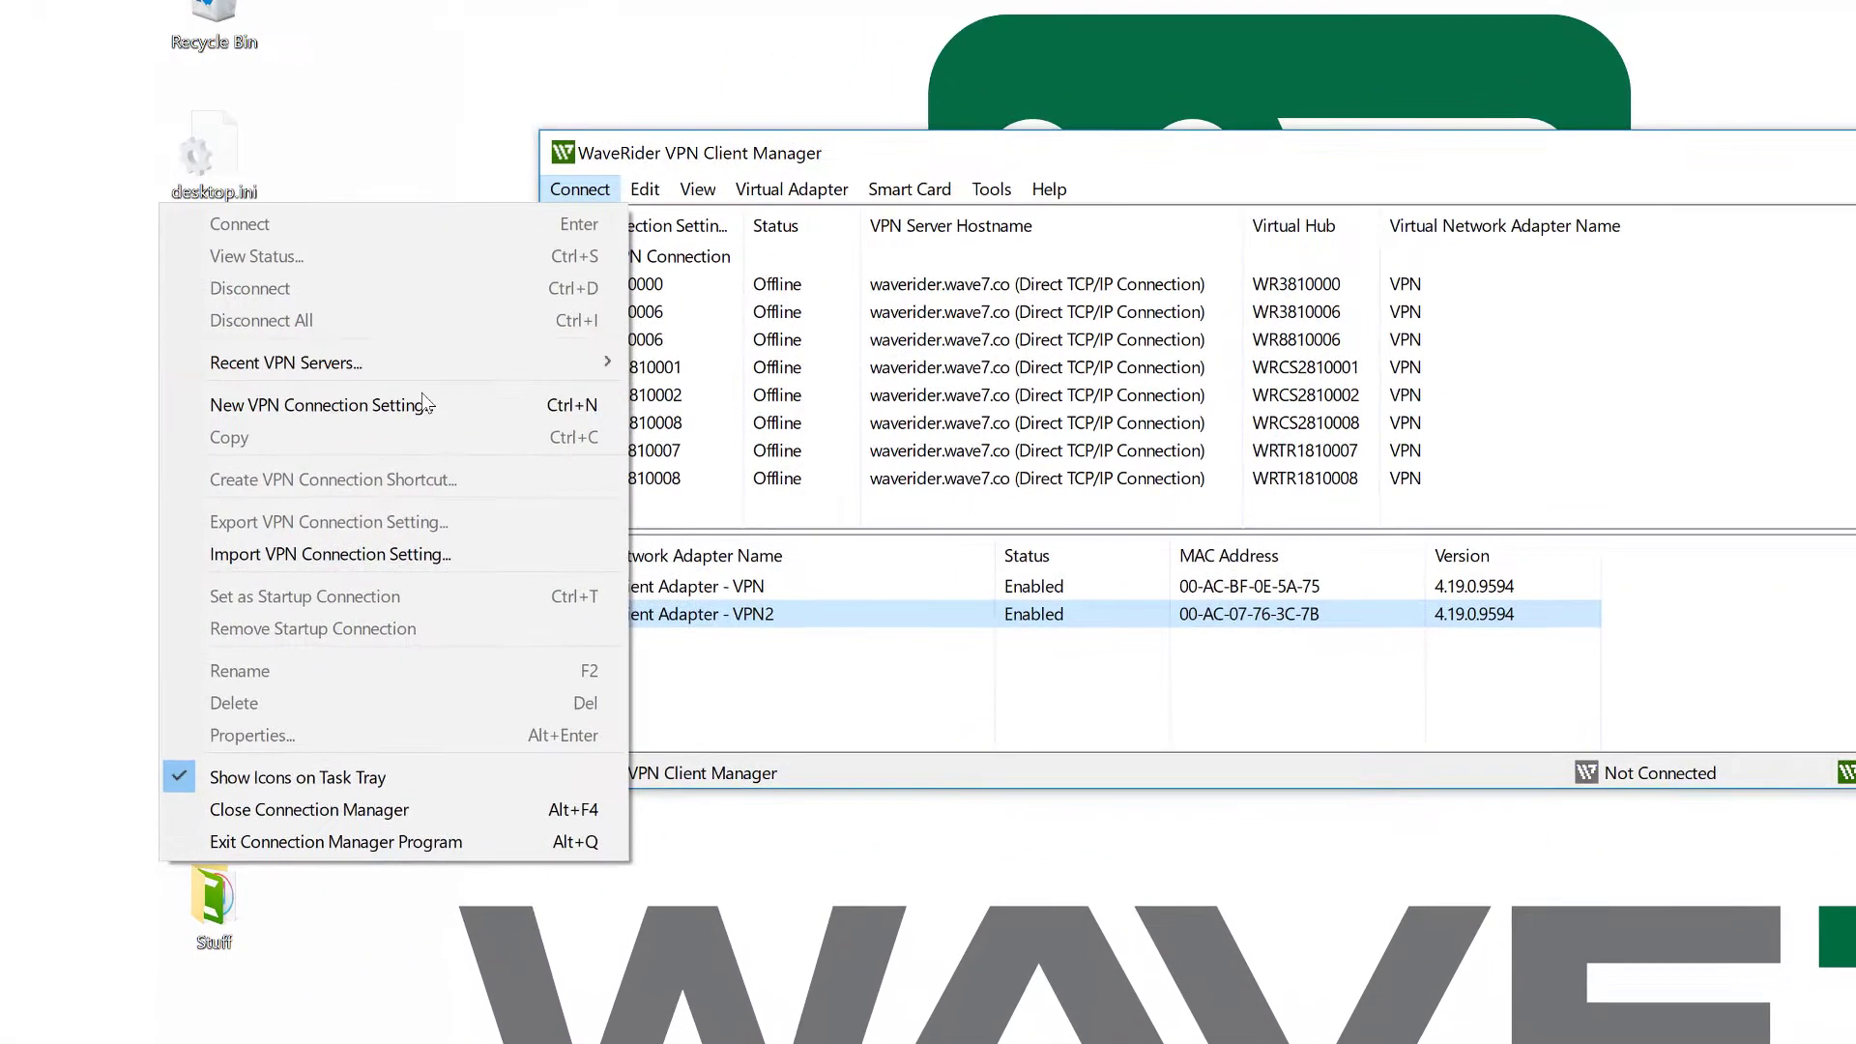
# Define connection 'test' to waverider.wave7.co, hub WR3810000, with credentials, on adapter VPN2.
pyautogui.click(321, 404)
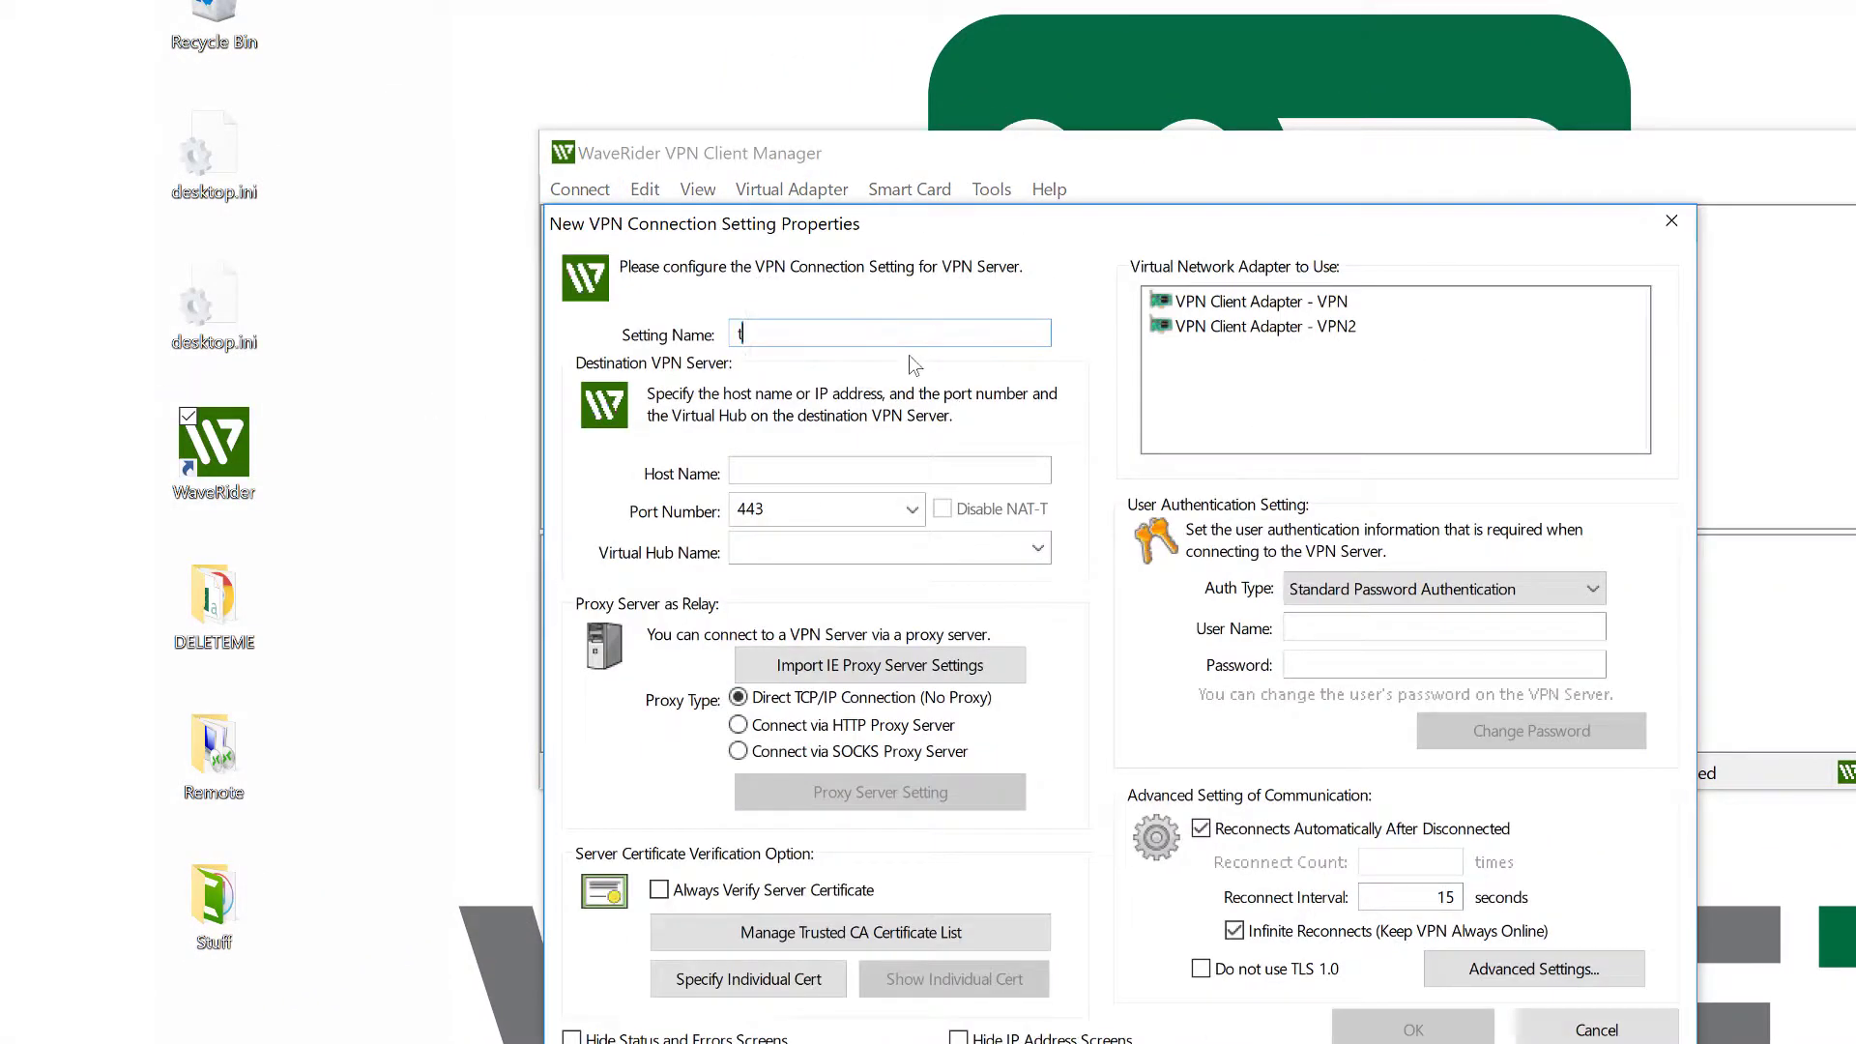
pyautogui.write('waverider.wave7.co')
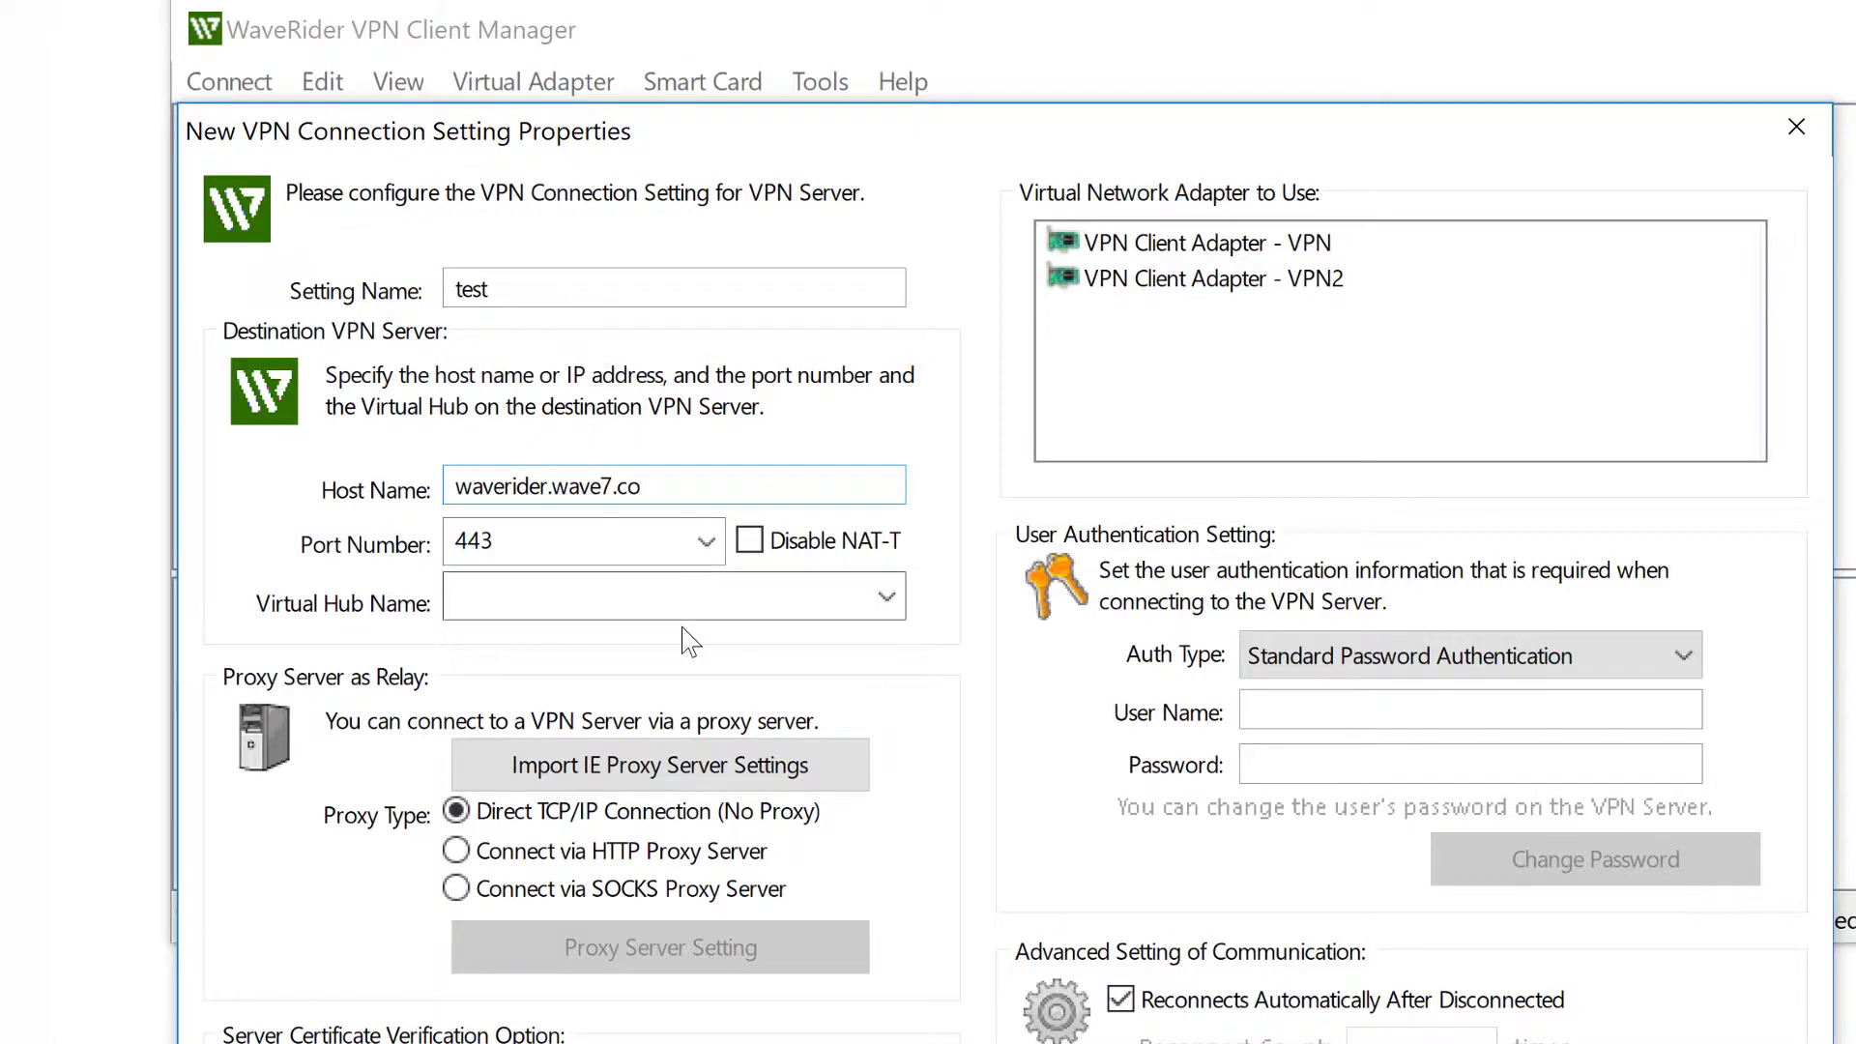
pyautogui.write('WR3810000')
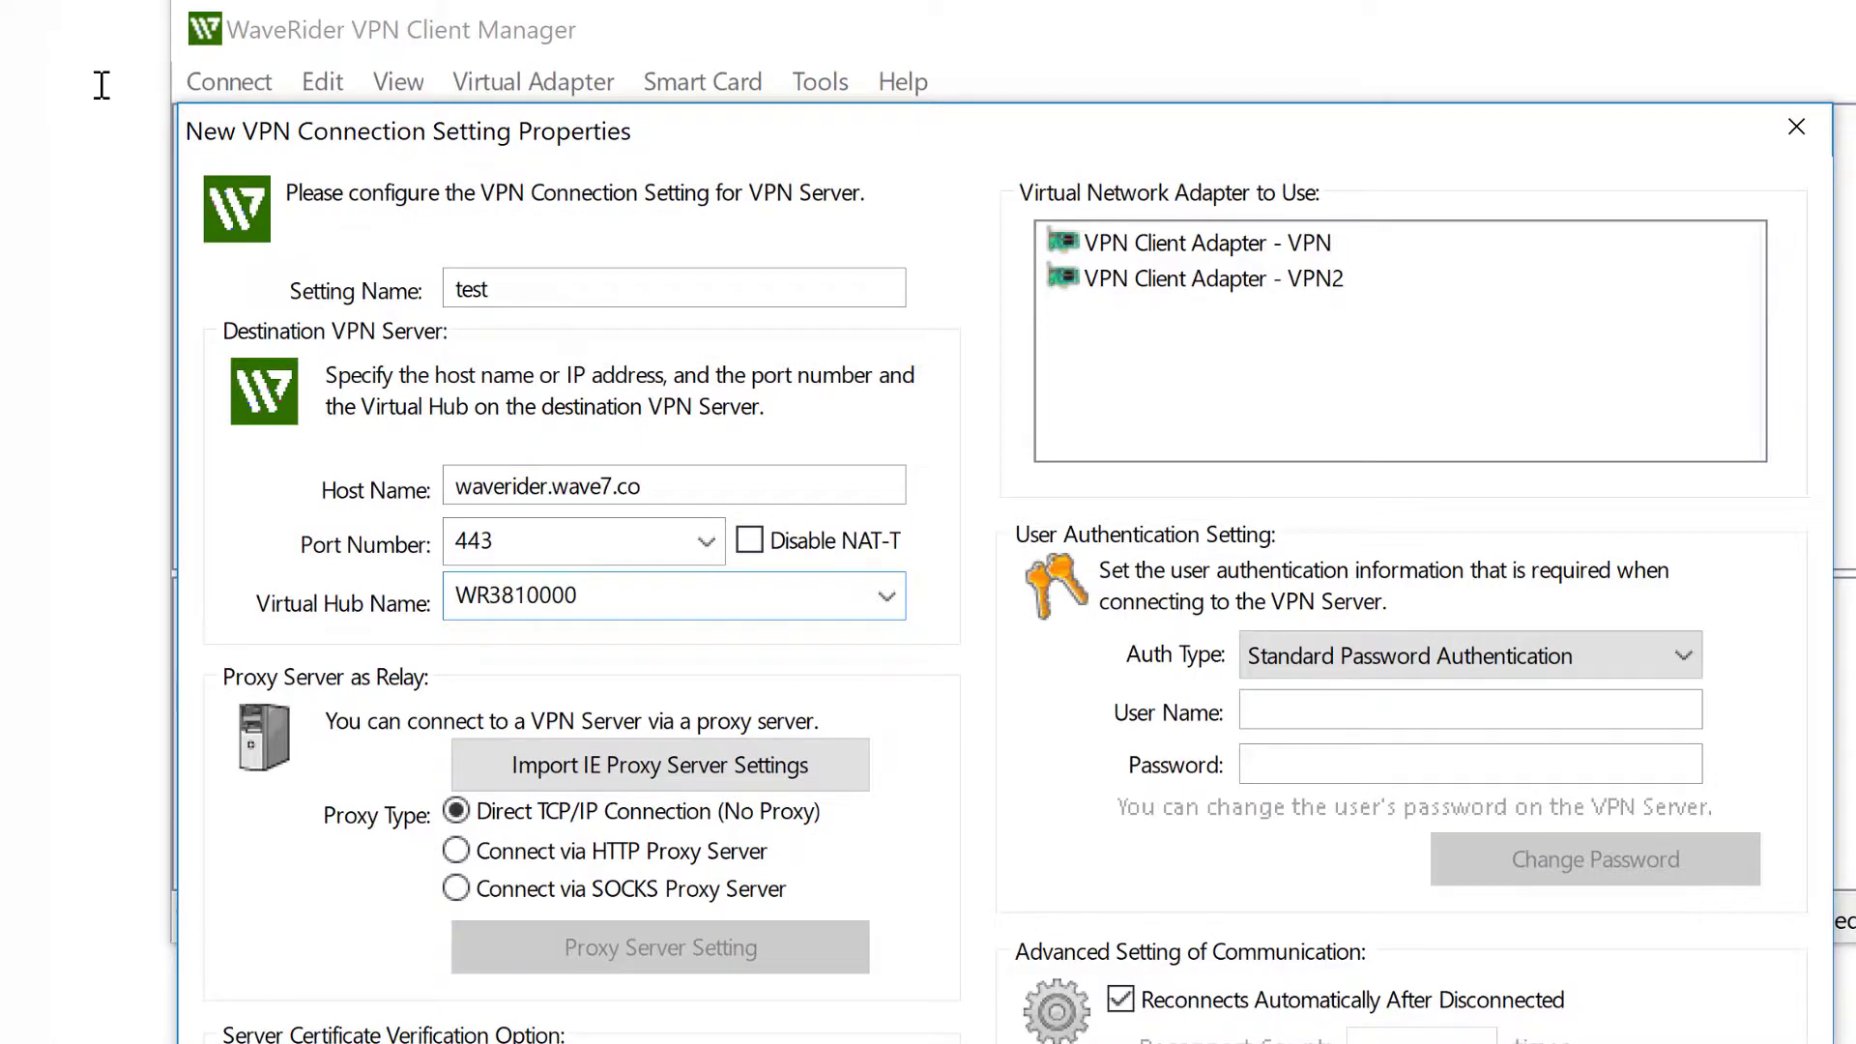
pyautogui.click(651, 595)
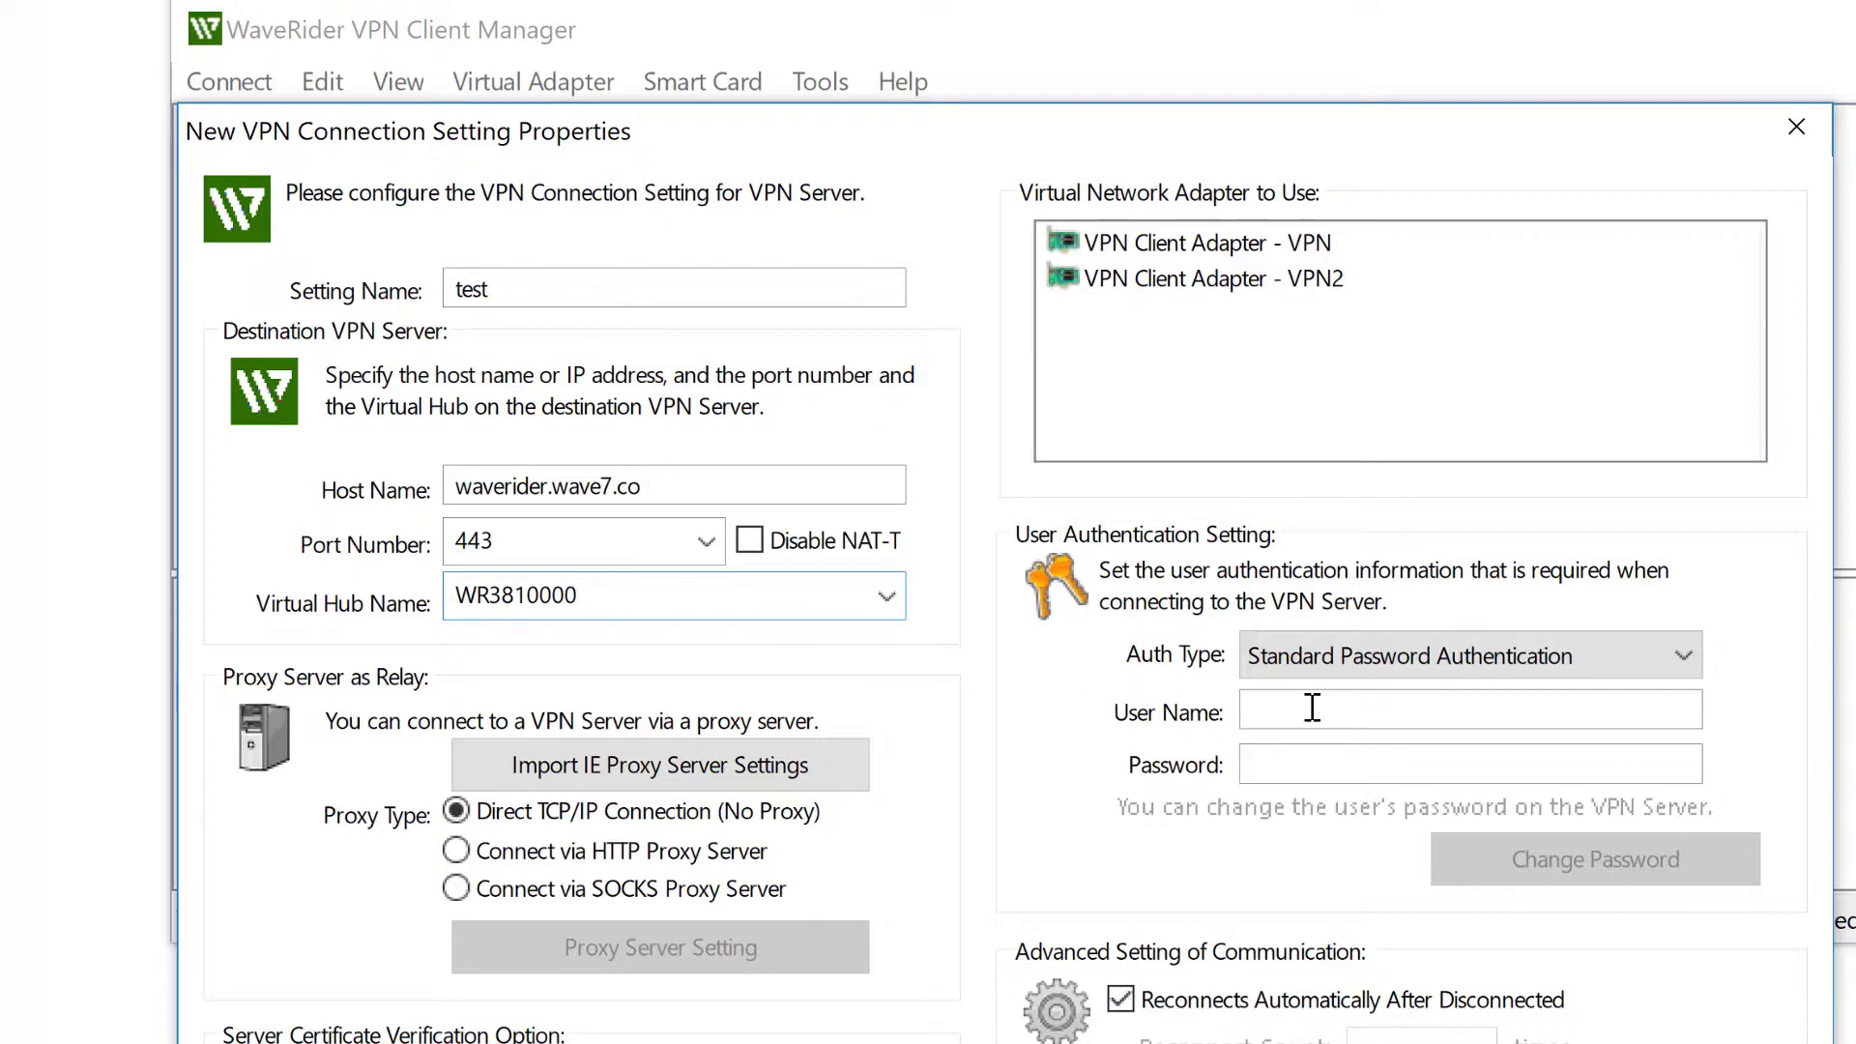
pyautogui.click(1467, 710)
pyautogui.write('david')
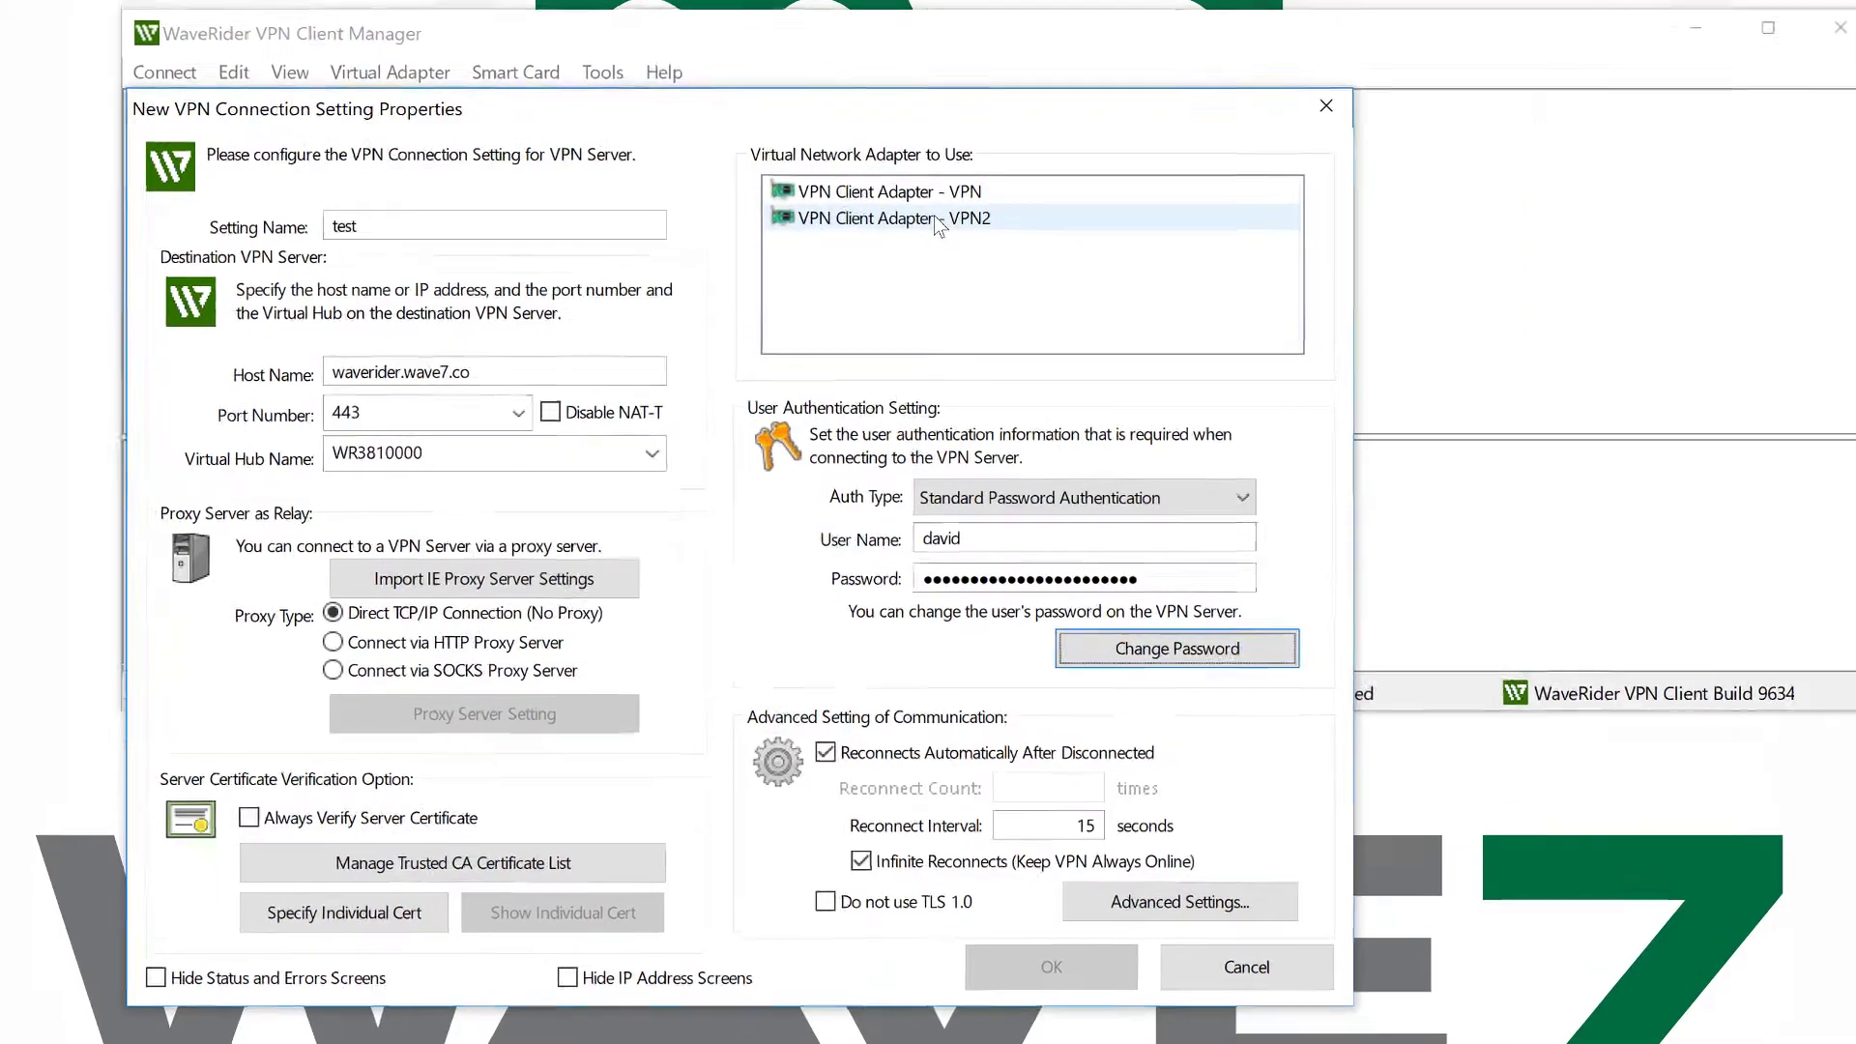
pyautogui.click(889, 219)
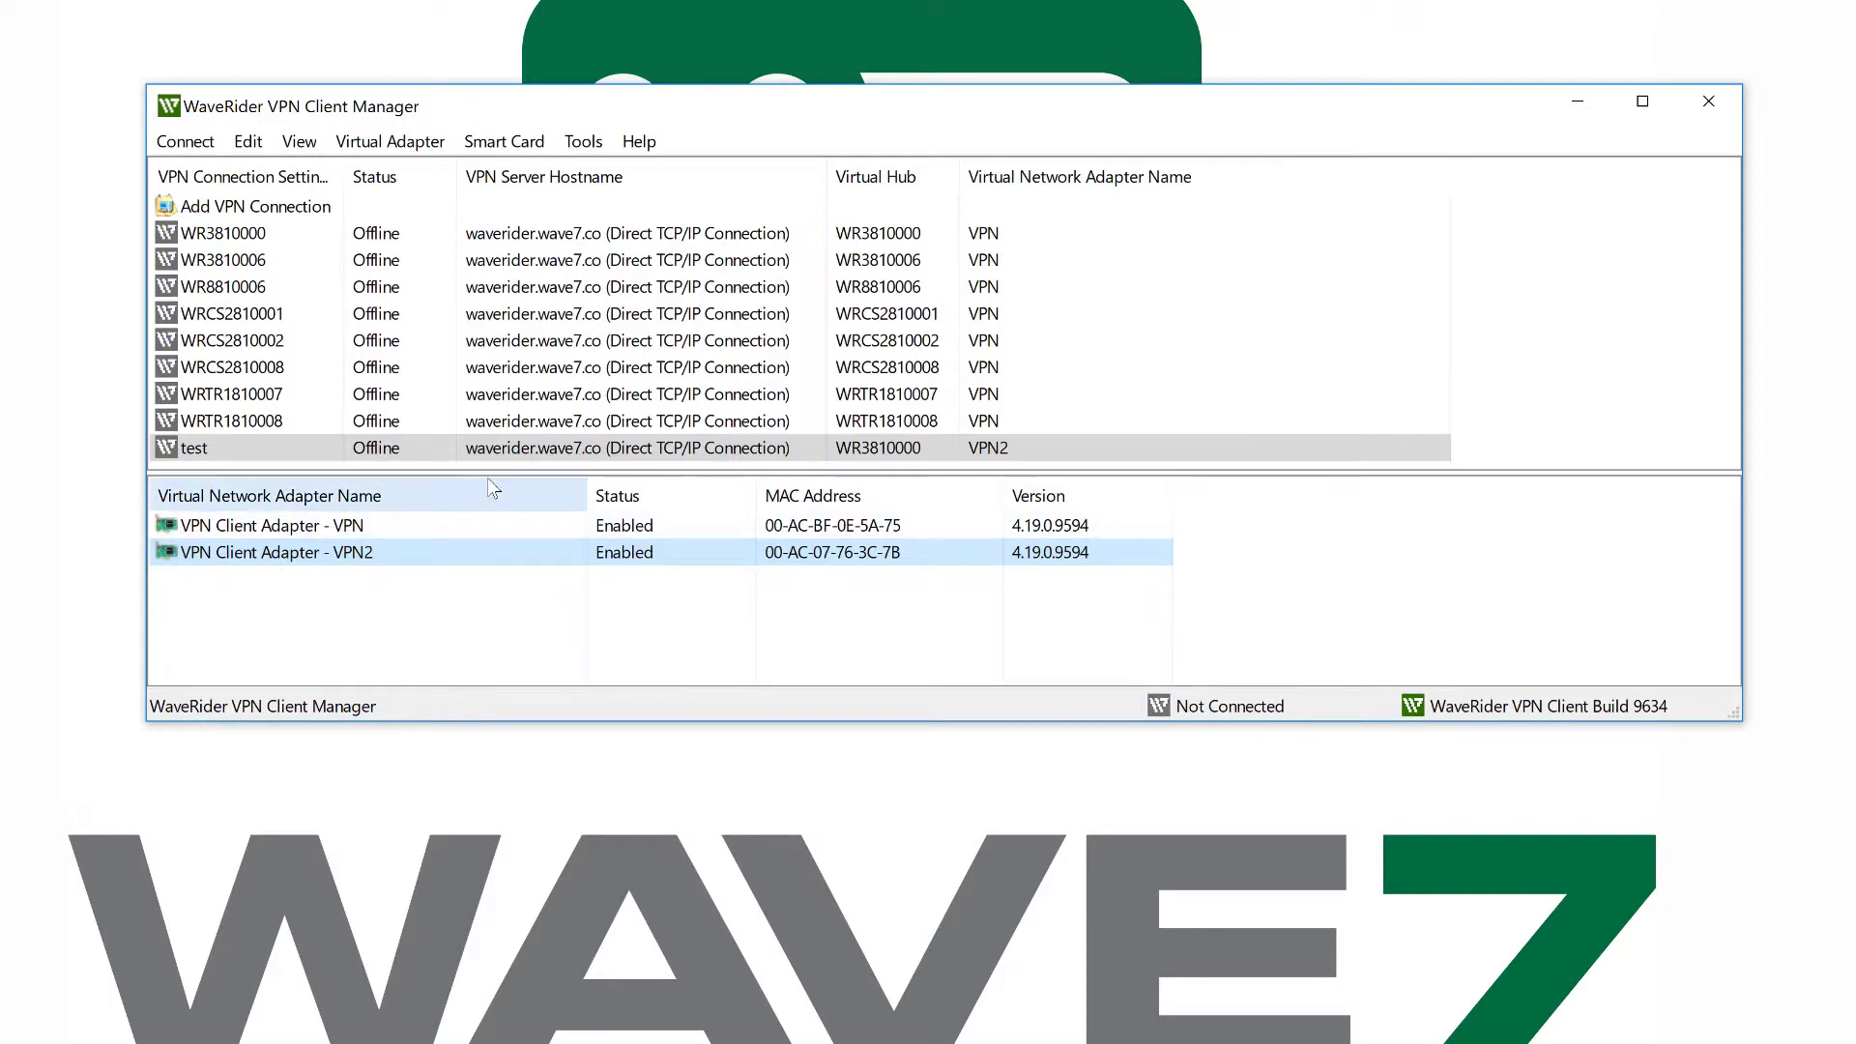
# Select the saved 'test' connection in the connection list.
pyautogui.click(236, 446)
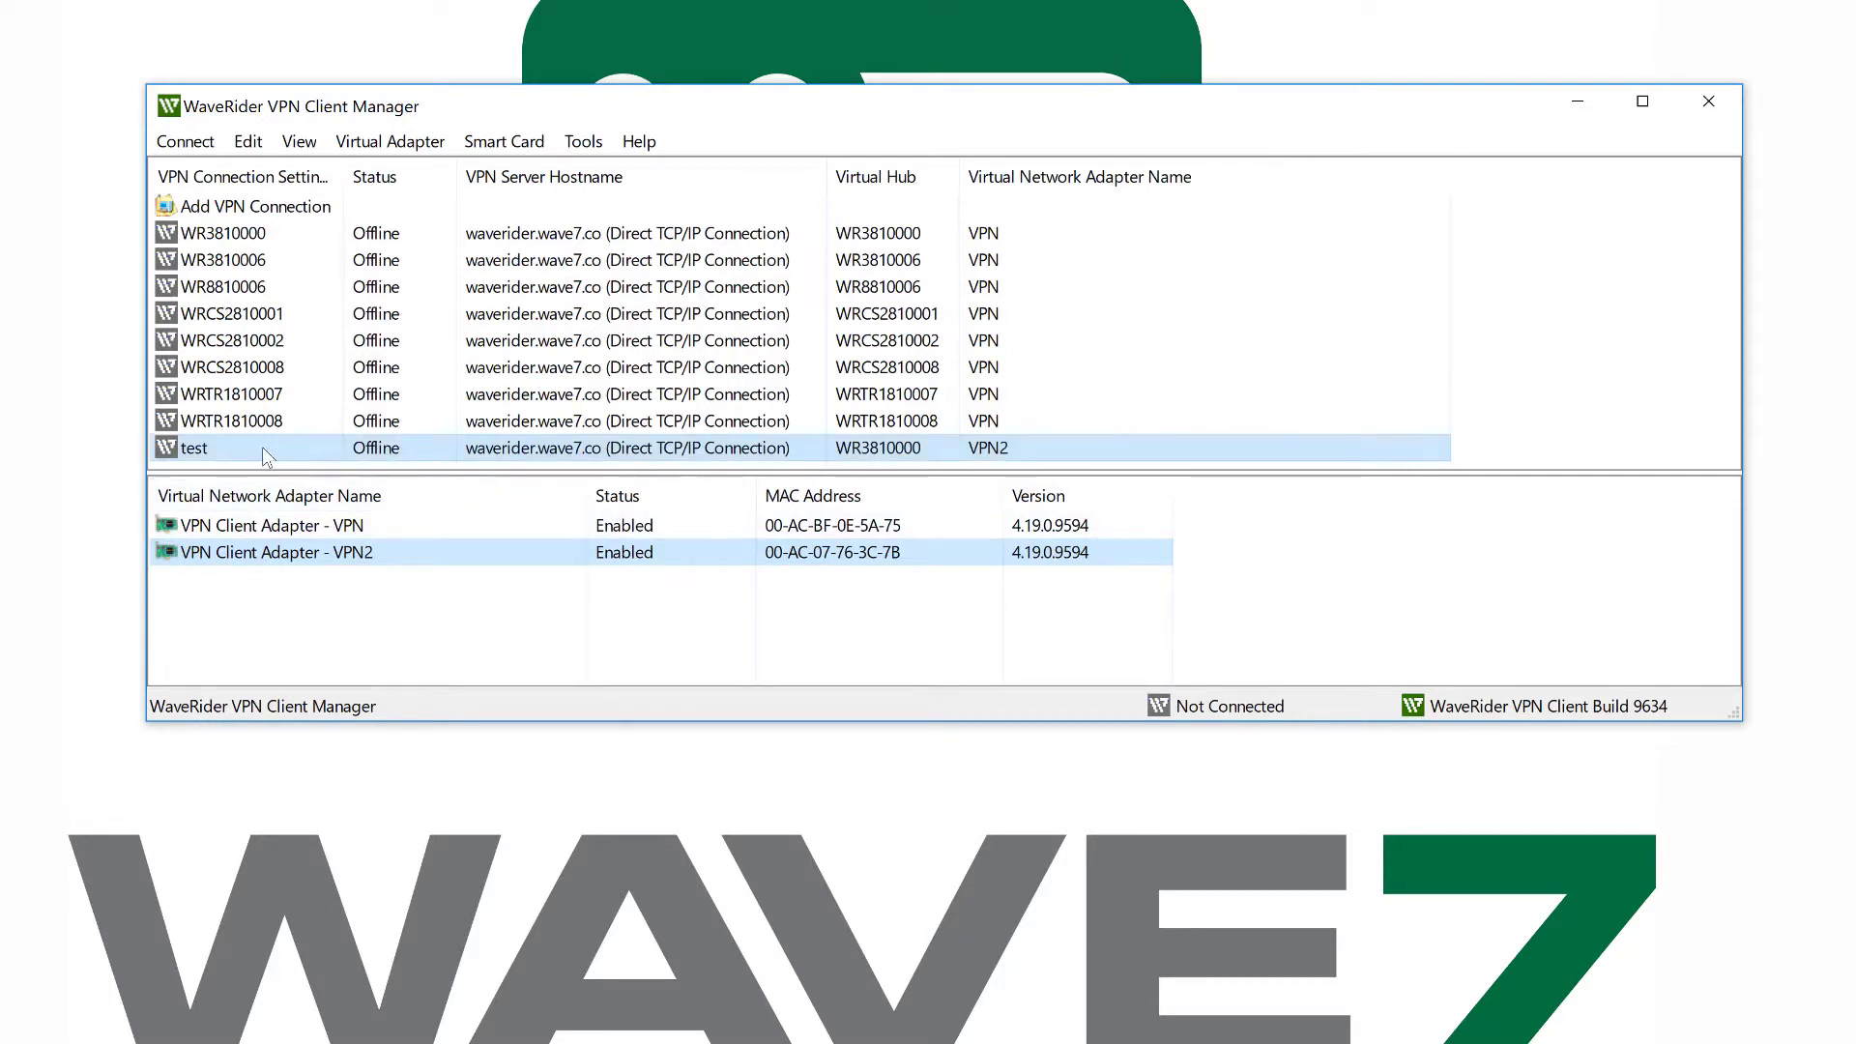